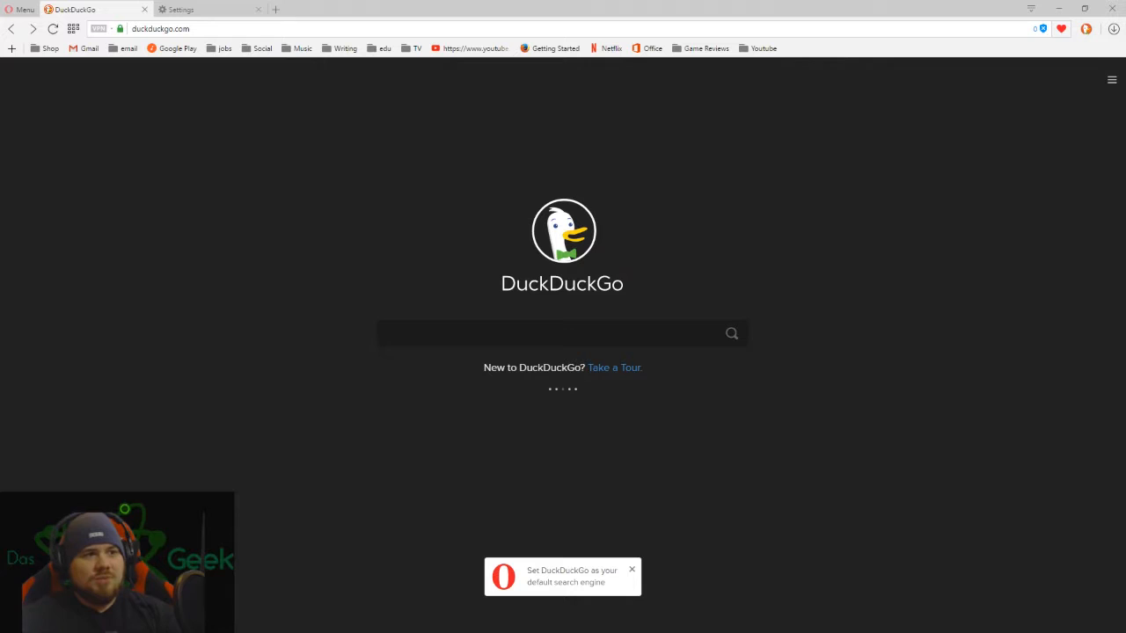
Check Opera's startup pages list unchanged, then bring up DuckDuckGo's site menu
{"action": "left_click", "coordinate": [184, 10]}
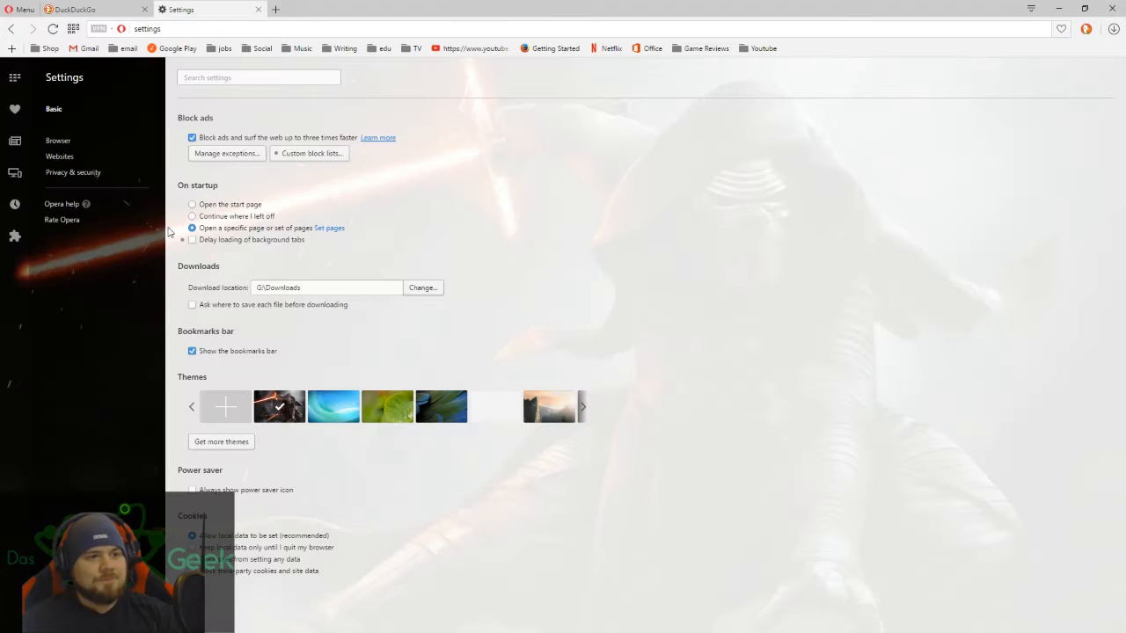
{"action": "mouse_move", "coordinate": [348, 227]}
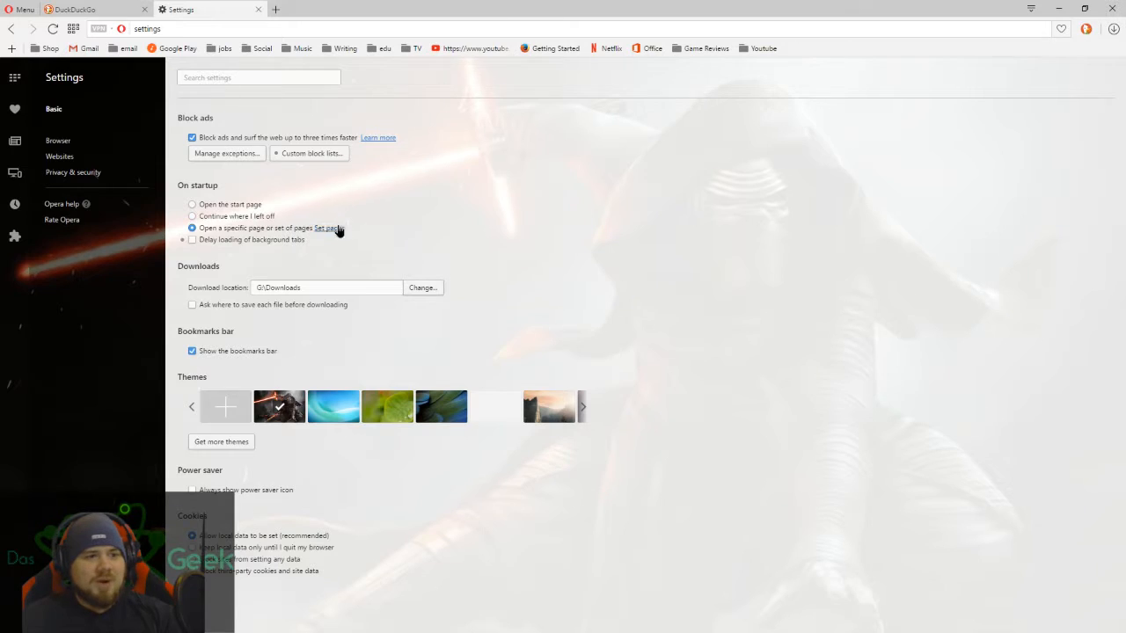
{"action": "left_click", "coordinate": [329, 229]}
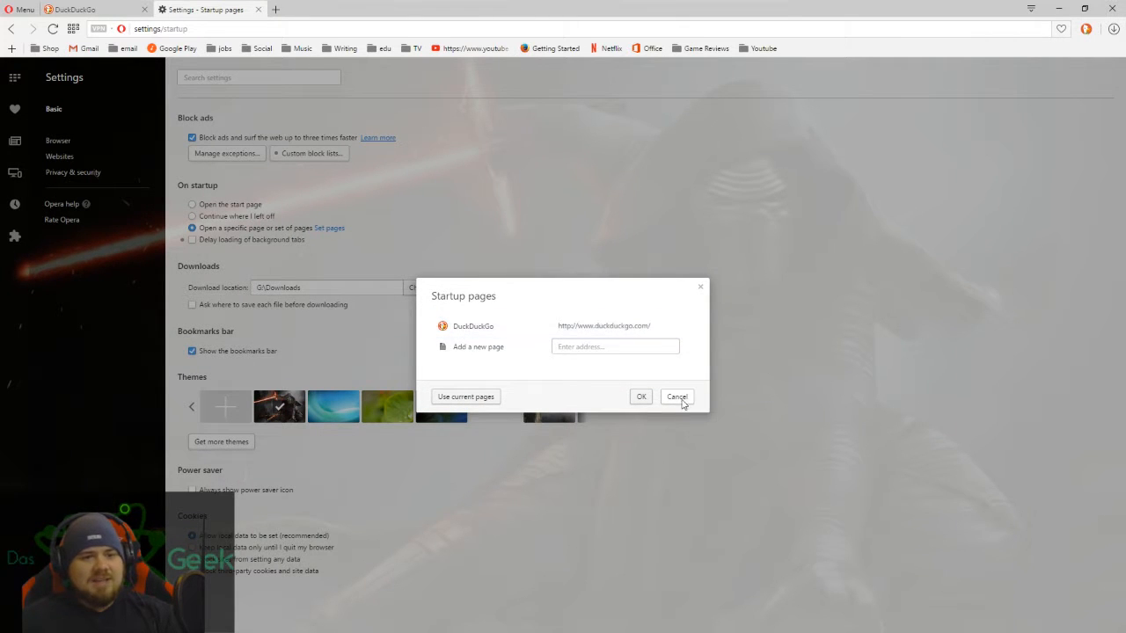
{"action": "left_click", "coordinate": [677, 397]}
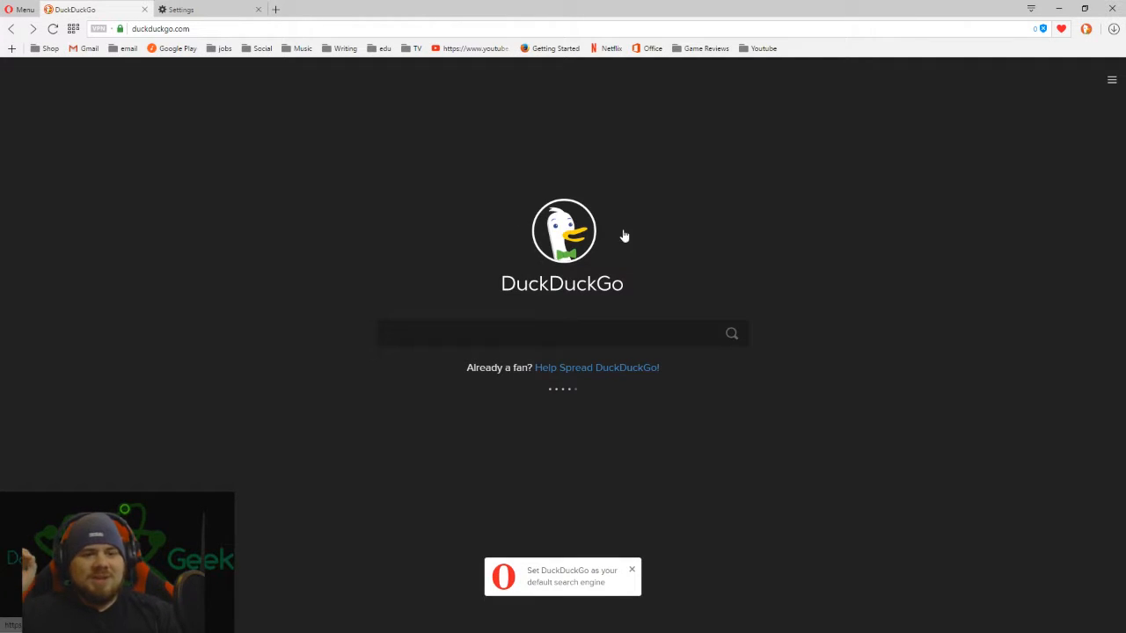
{"action": "left_click", "coordinate": [1111, 81]}
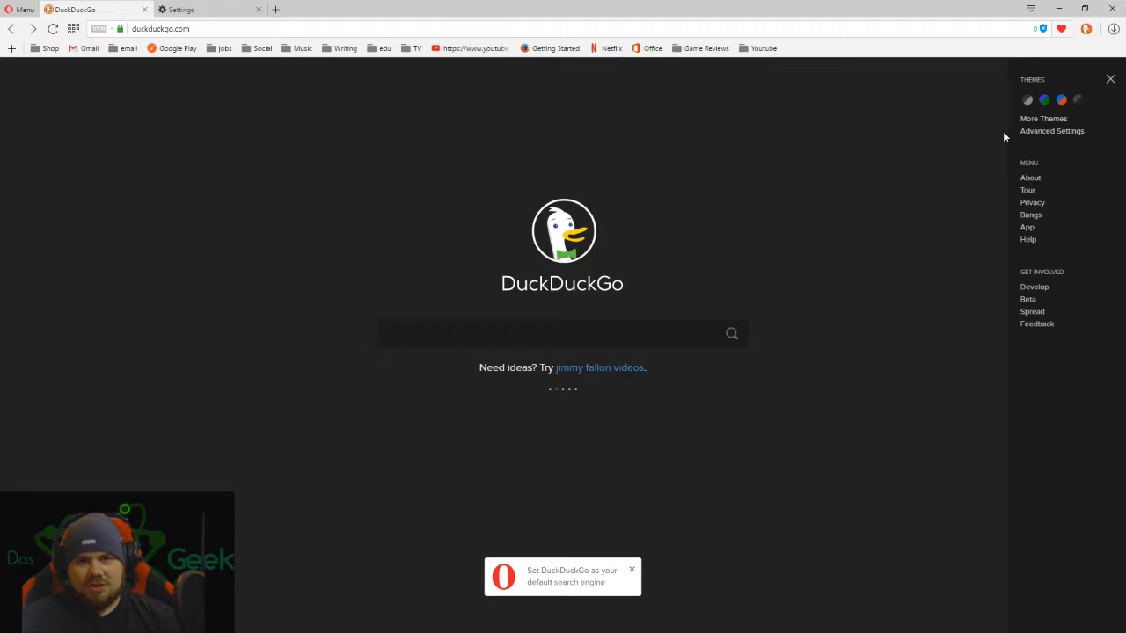
{"action": "mouse_move", "coordinate": [950, 136]}
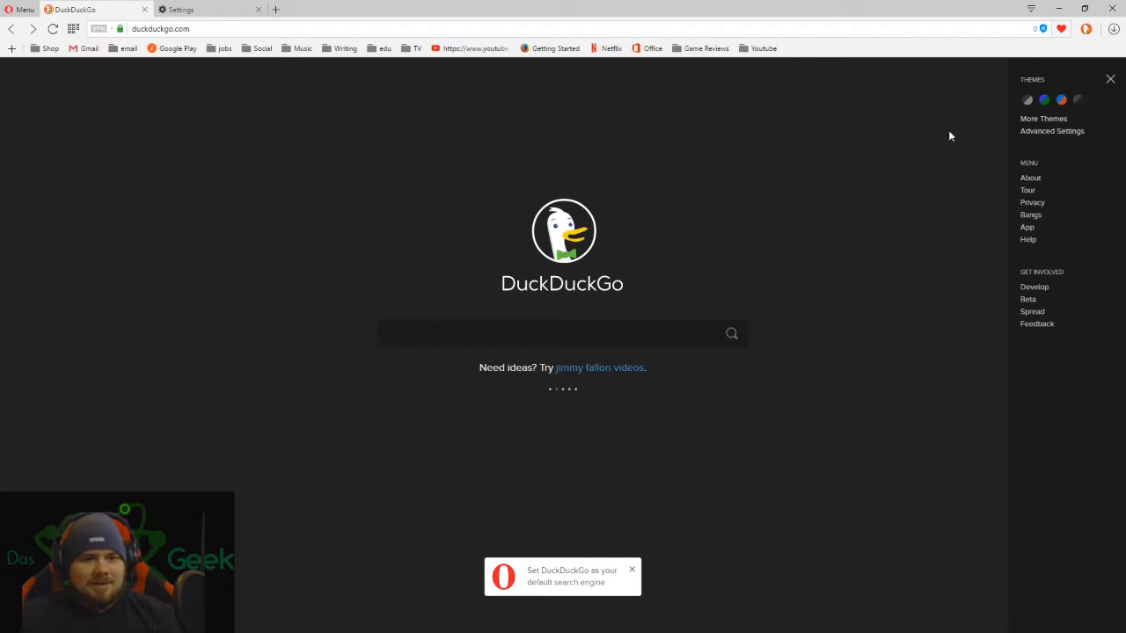
{"action": "mouse_move", "coordinate": [990, 123]}
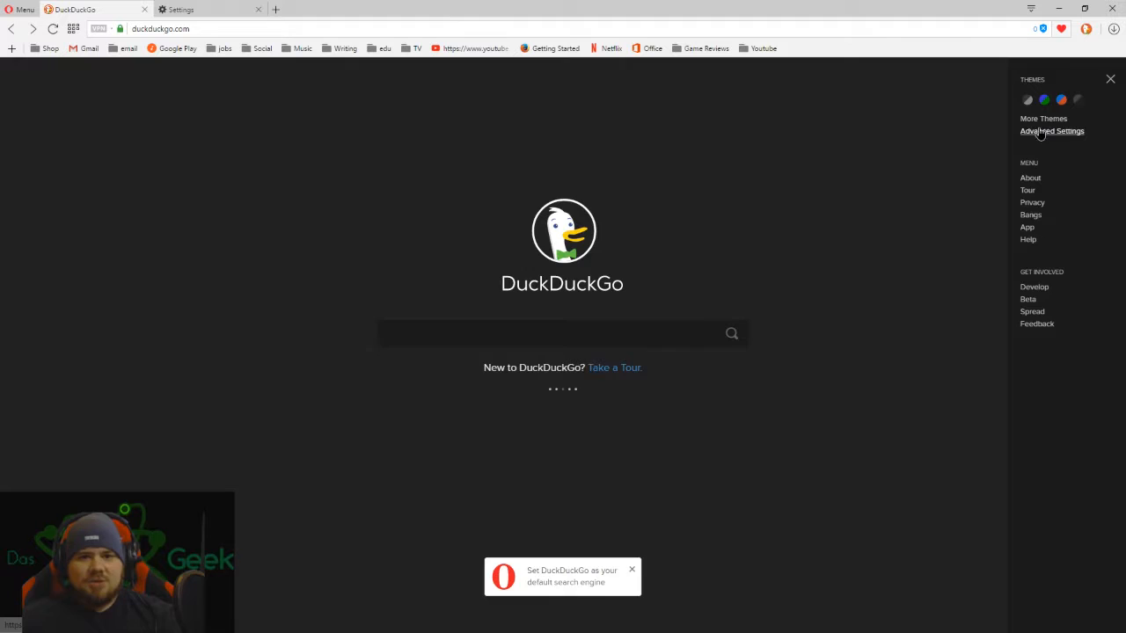
Review DuckDuckGo's General settings — region, language, safe search, auto-load — top to bottom and back
{"action": "left_click", "coordinate": [1052, 130]}
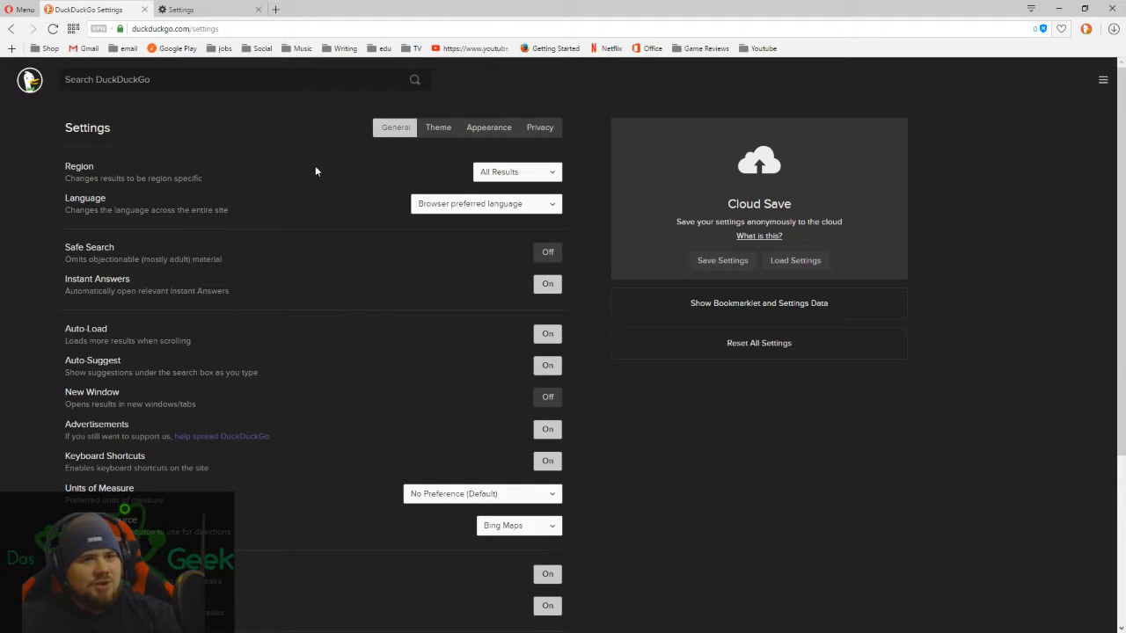
{"action": "mouse_move", "coordinate": [608, 222]}
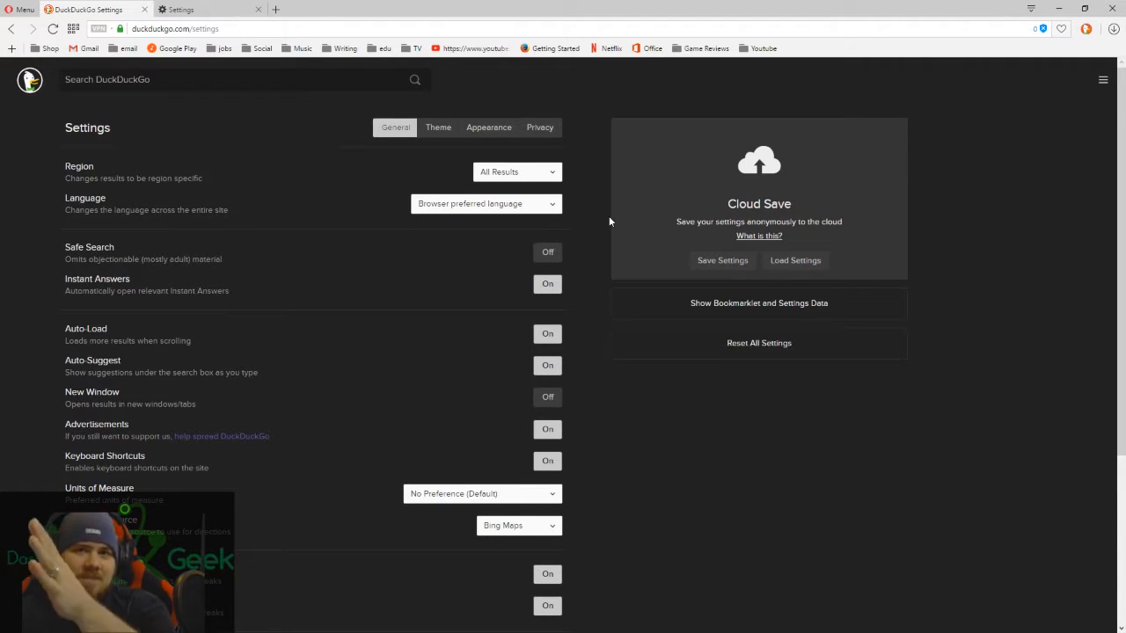
{"action": "mouse_move", "coordinate": [345, 194]}
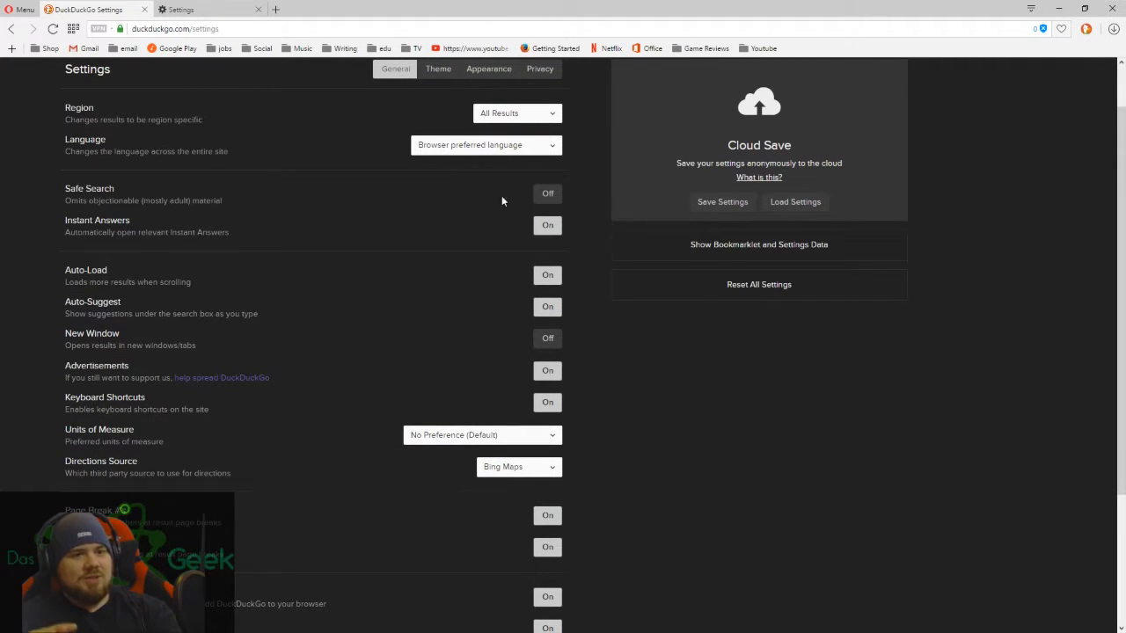
{"action": "mouse_move", "coordinate": [311, 213]}
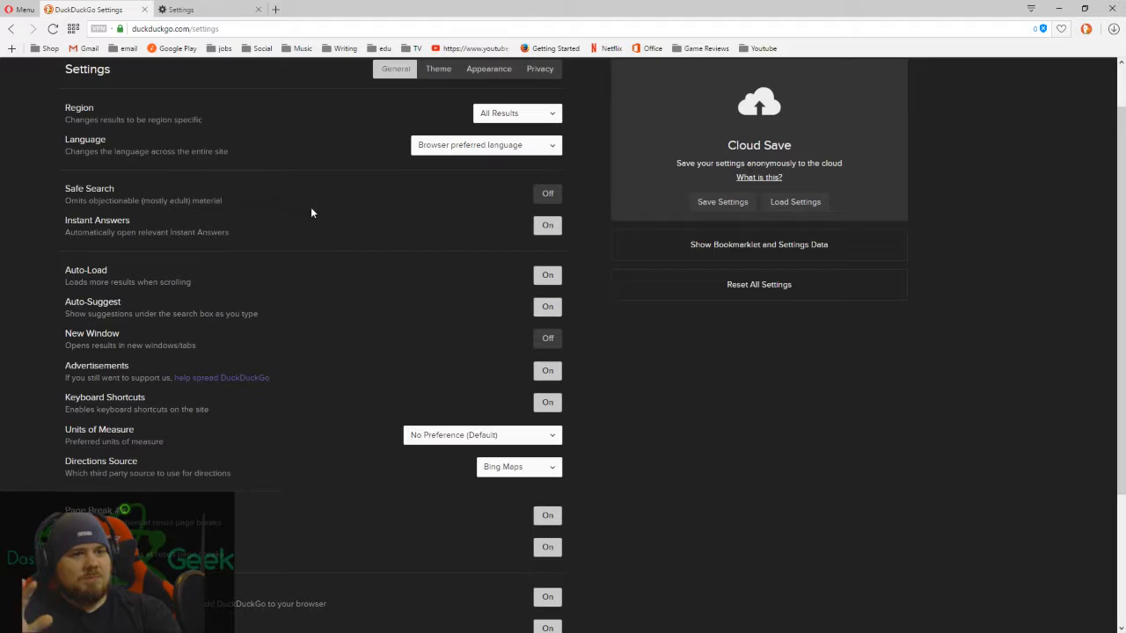
{"action": "scroll", "scroll_direction": "down", "scroll_amount": 3}
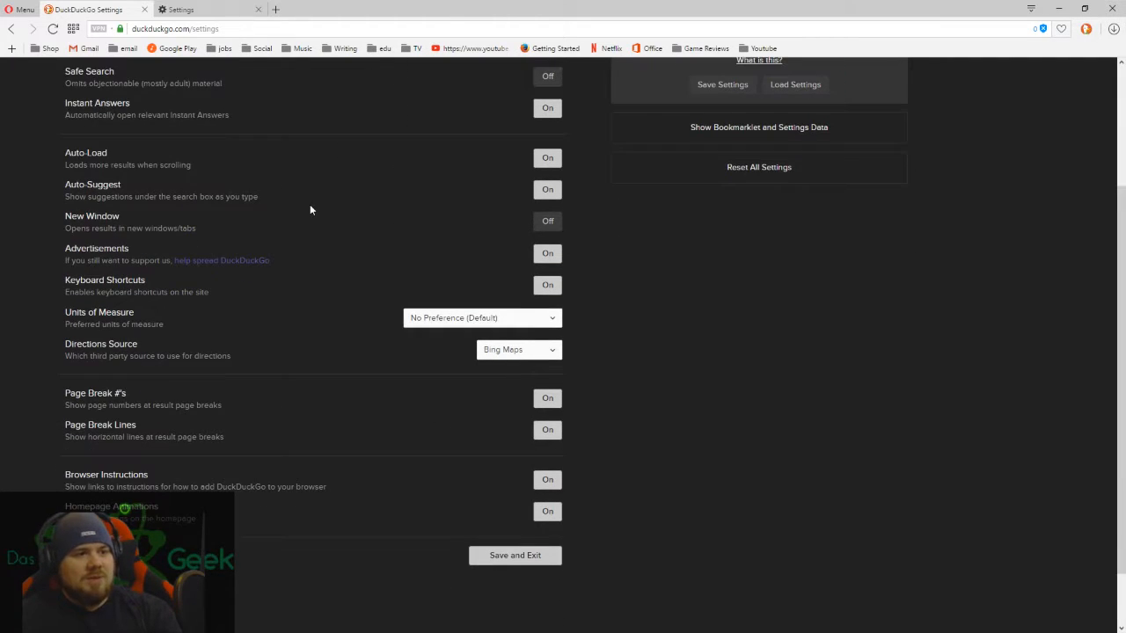
{"action": "mouse_move", "coordinate": [306, 204]}
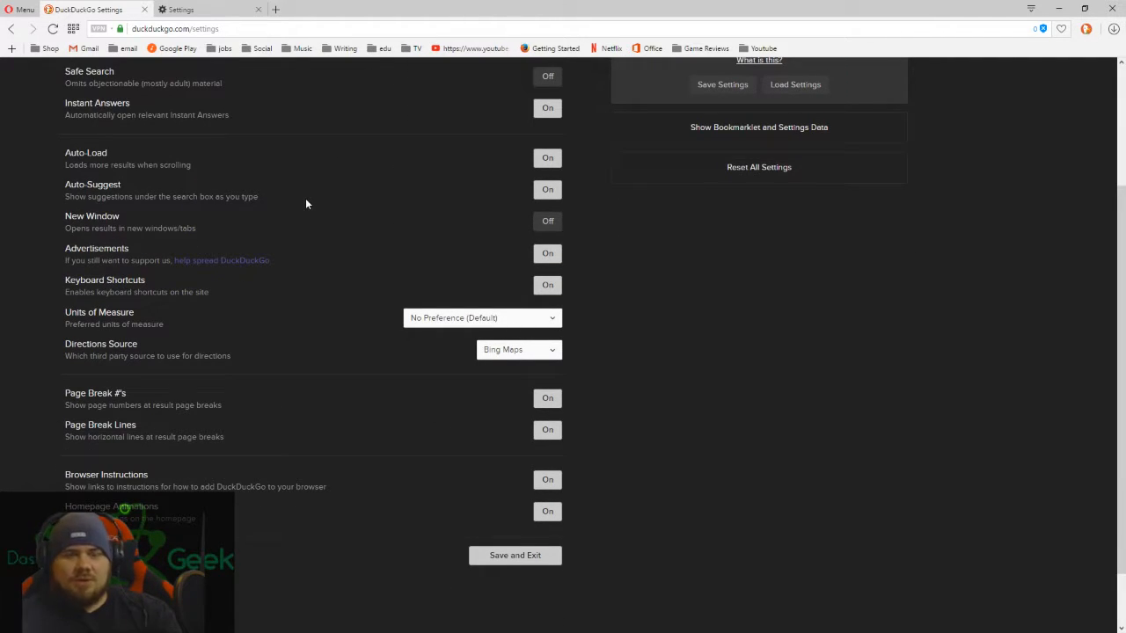
{"action": "scroll", "scroll_direction": "down", "scroll_amount": 3}
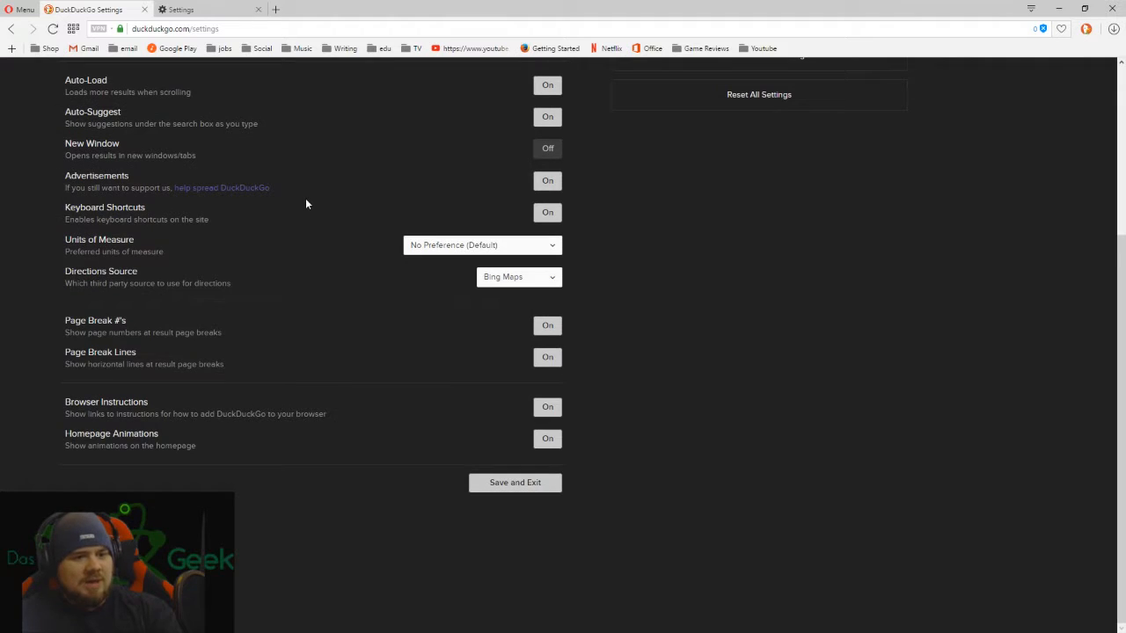
{"action": "scroll", "scroll_direction": "up", "scroll_amount": 3}
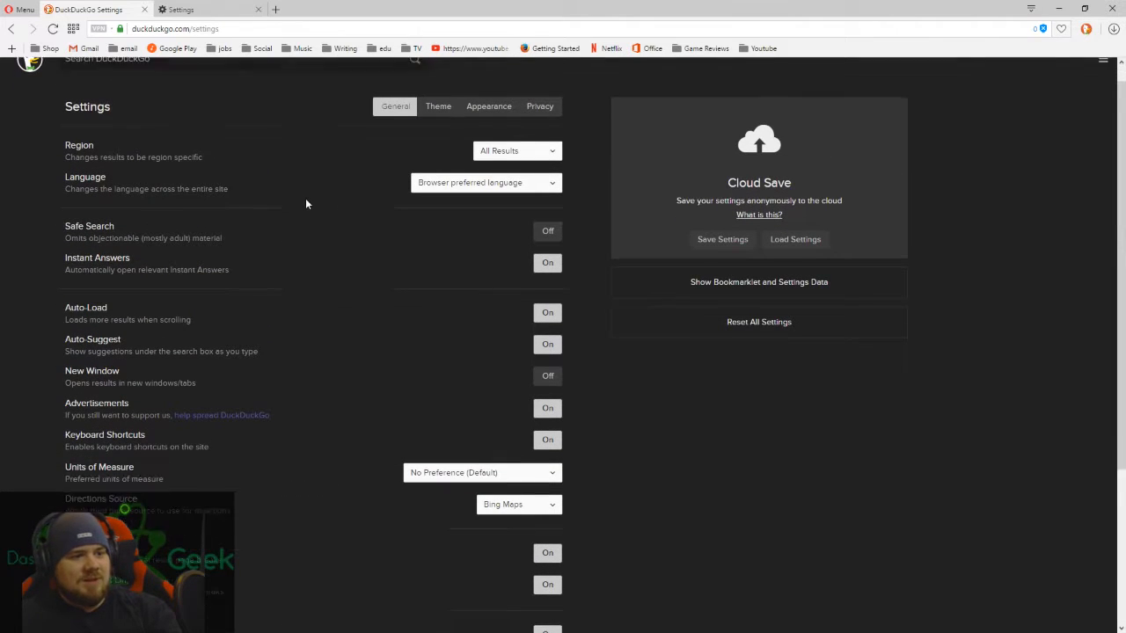
{"action": "scroll", "scroll_direction": "up", "scroll_amount": 3}
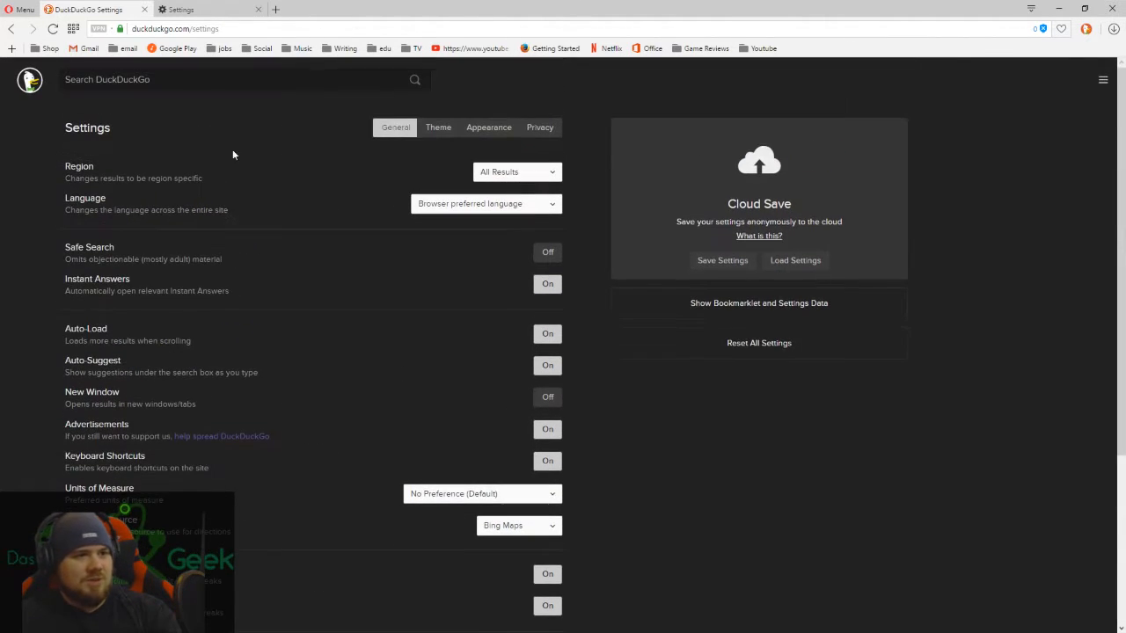
Look over the Theme and Appearance settings, ending on the Privacy options
{"action": "left_click", "coordinate": [438, 127]}
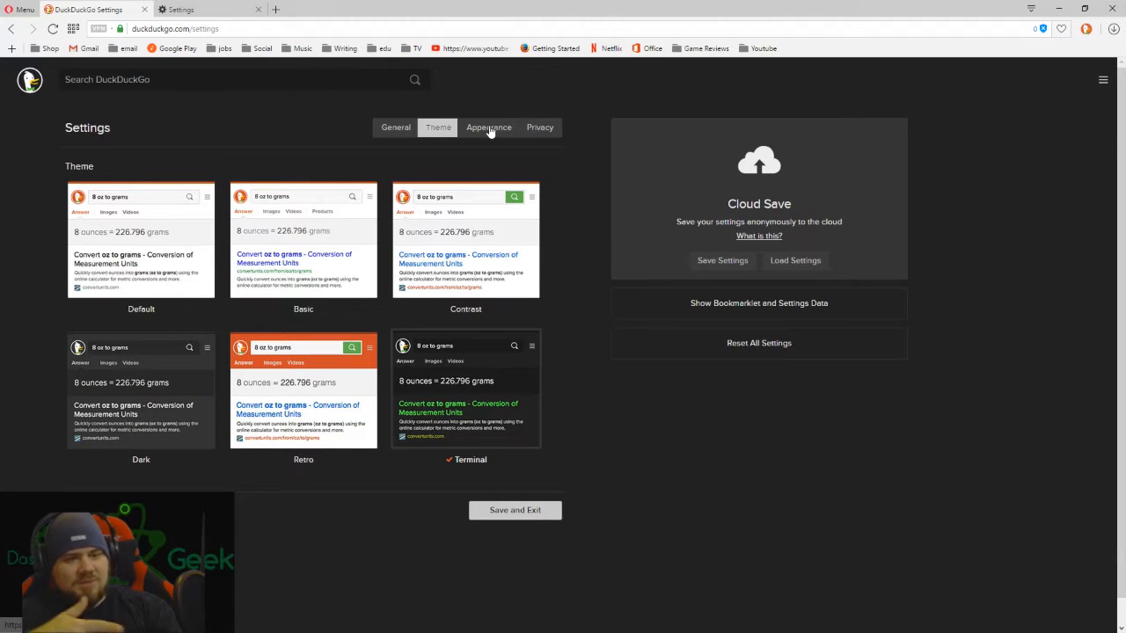
{"action": "left_click", "coordinate": [489, 126]}
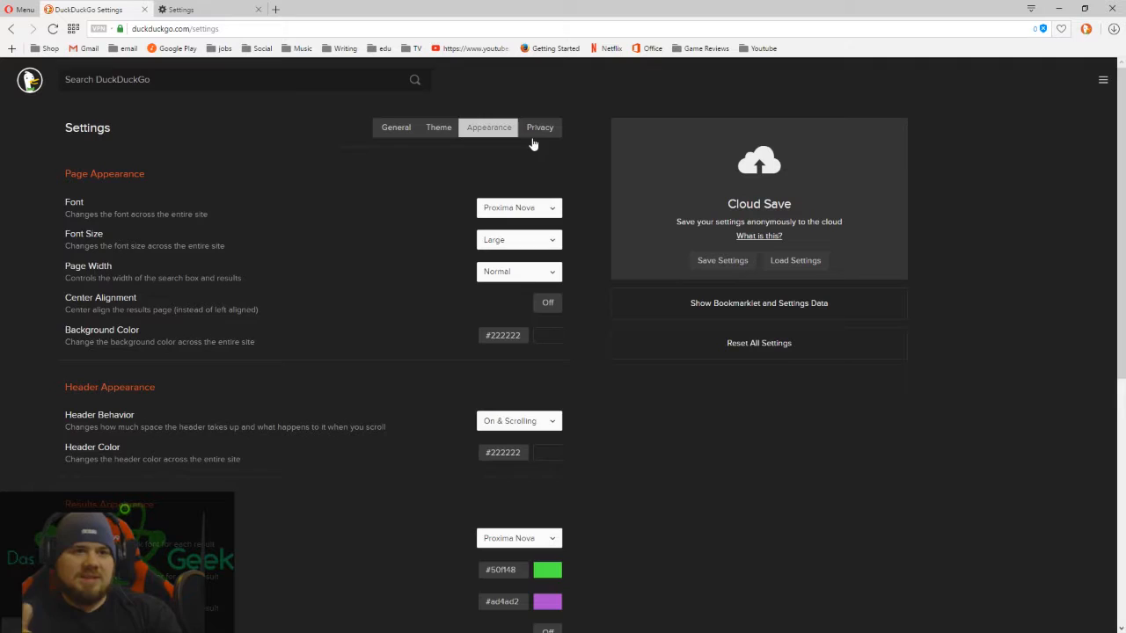
{"action": "left_click", "coordinate": [540, 126]}
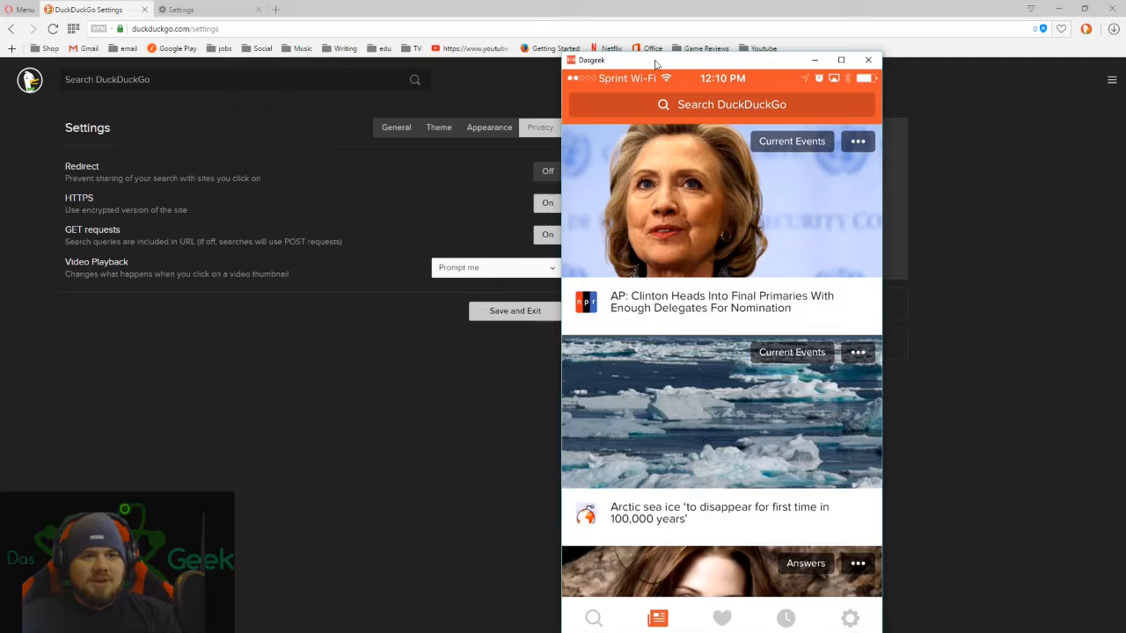
Close the phone mirror, leaving the DuckDuckGo home page in Opera
{"action": "left_click", "coordinate": [867, 60]}
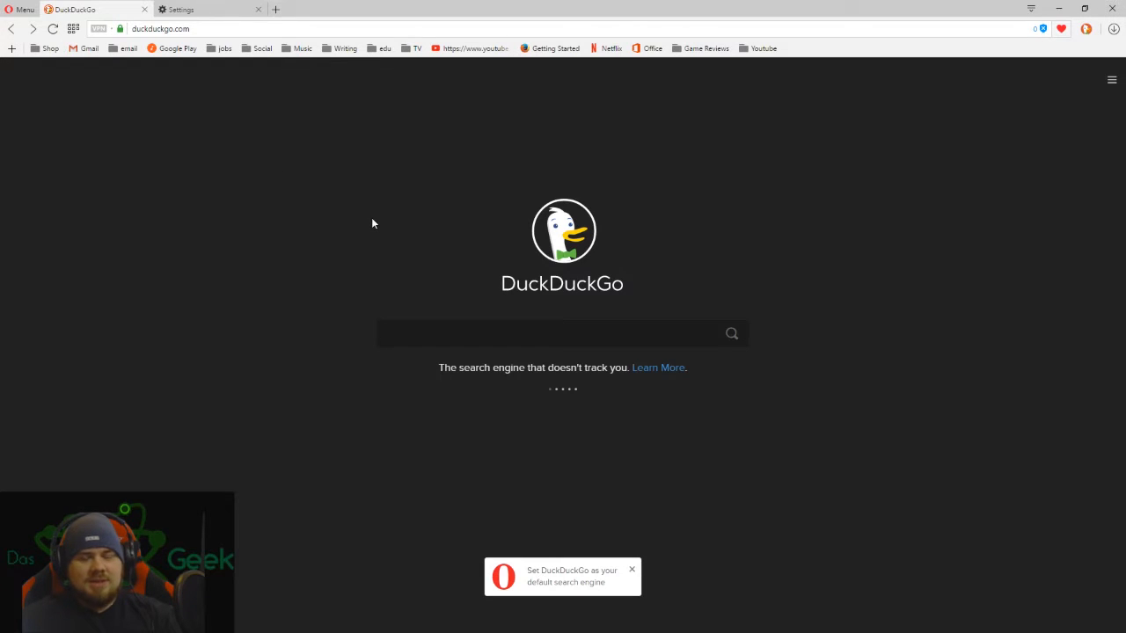
Search DuckDuckGo for "dasgeek youtube ch"
{"action": "left_click", "coordinate": [563, 334]}
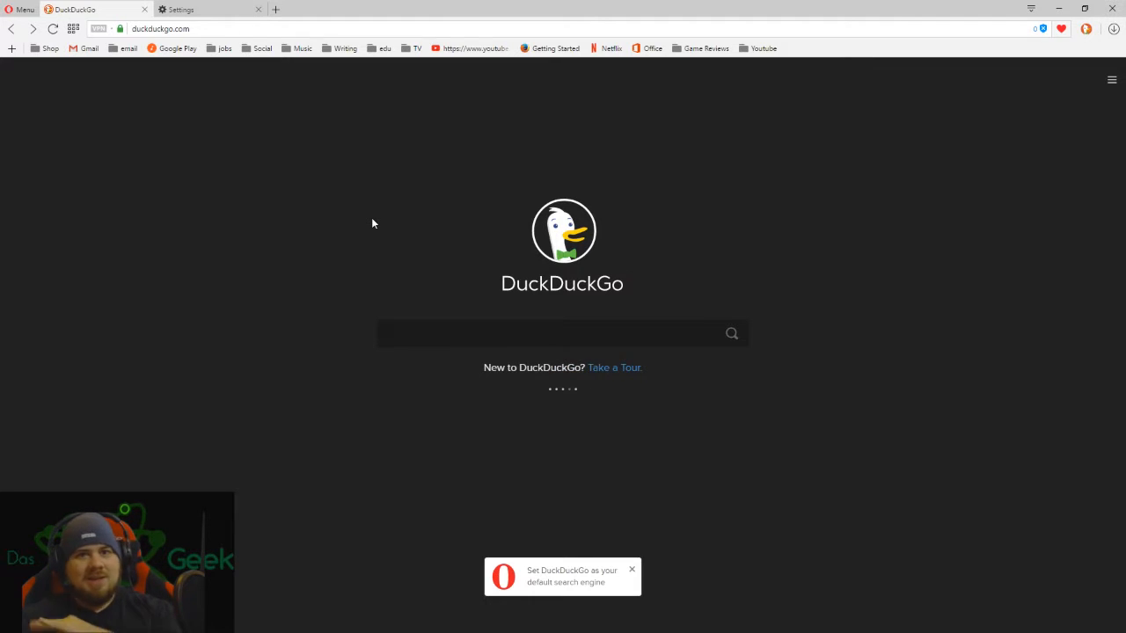
{"action": "left_click", "coordinate": [554, 333]}
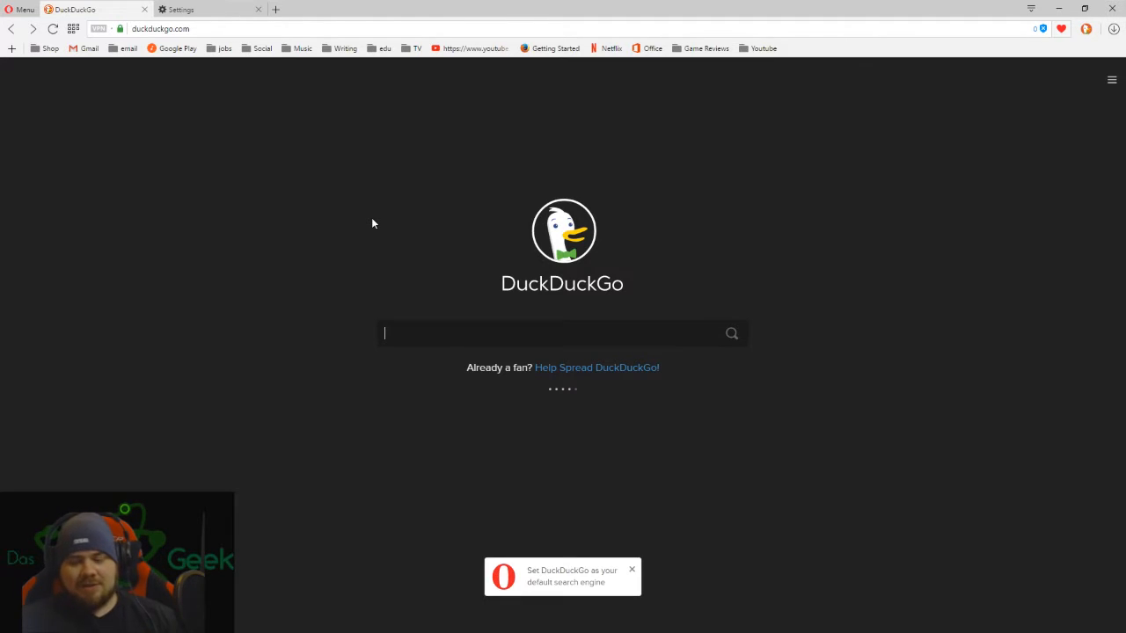
{"action": "type", "text": "dasgeek"}
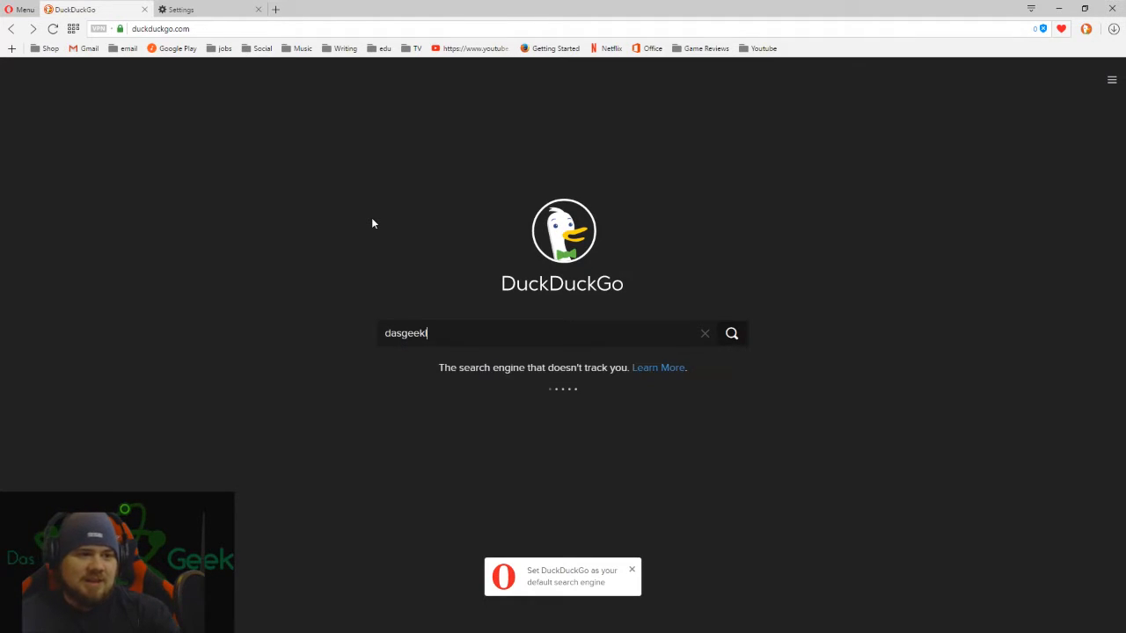
{"action": "type", "text": "youtube ch"}
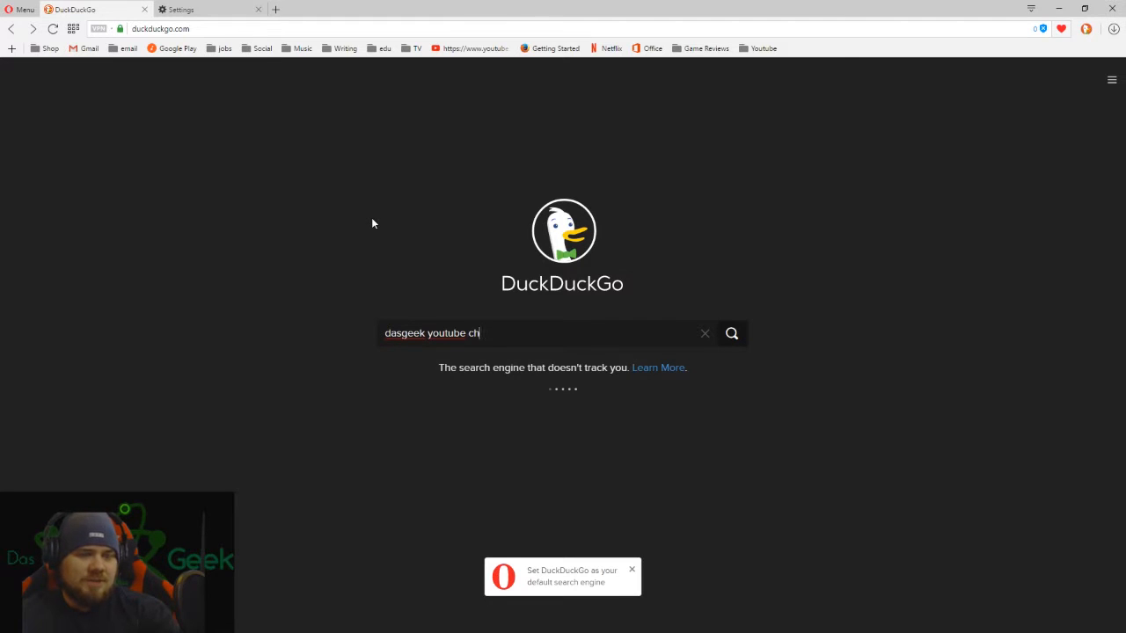
{"action": "key", "text": "Return"}
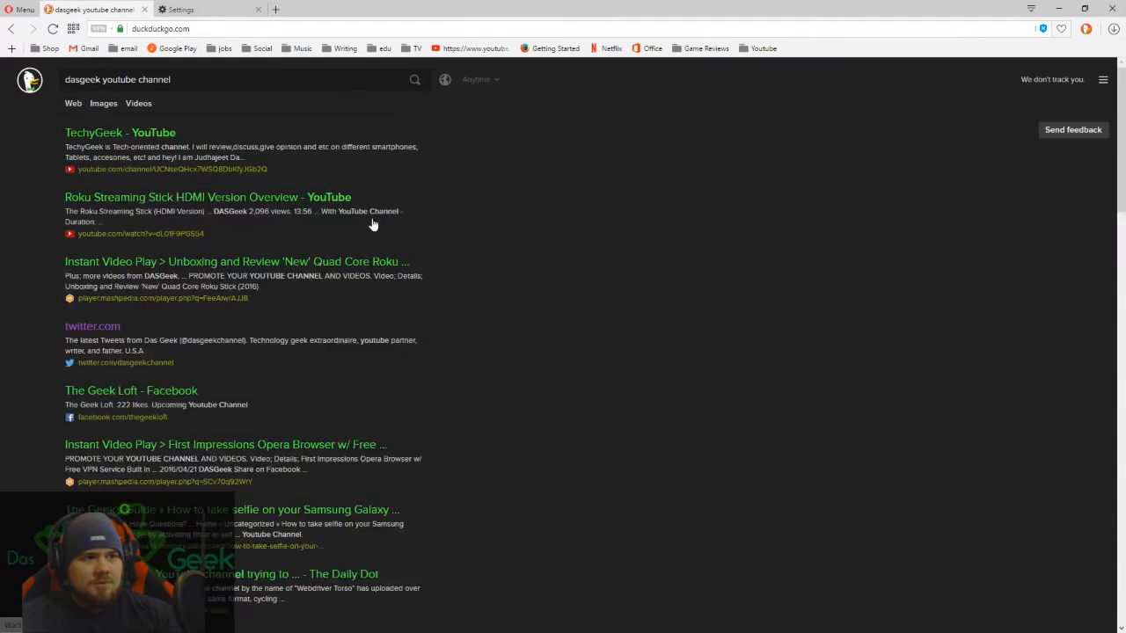
Review the Videos results, then switch to the Images results
{"action": "left_click", "coordinate": [137, 102]}
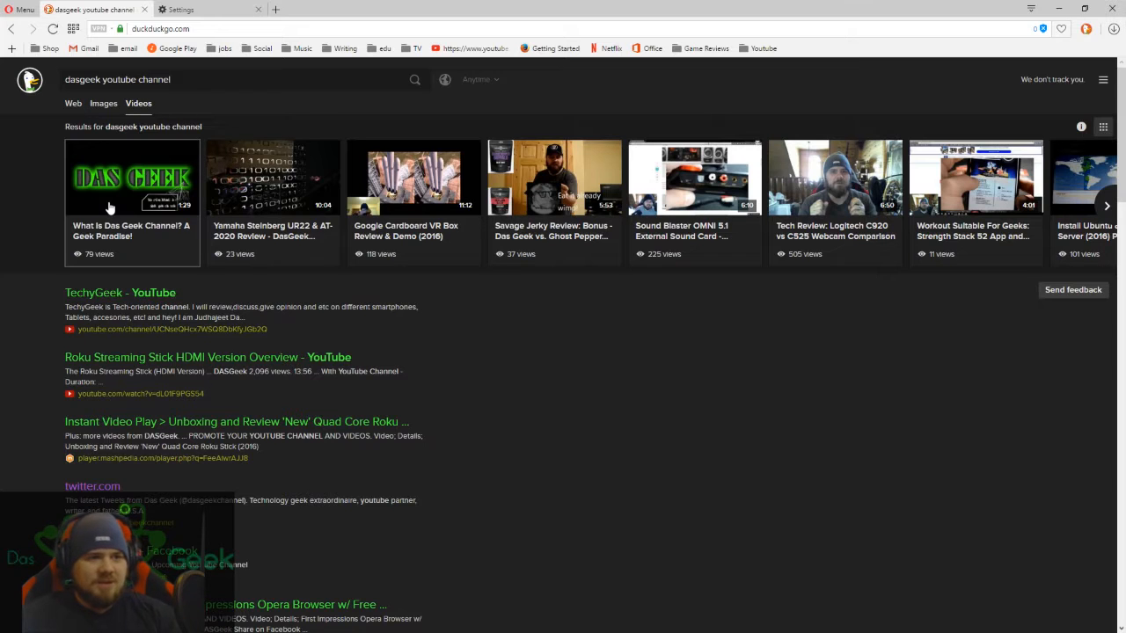
{"action": "mouse_move", "coordinate": [154, 201]}
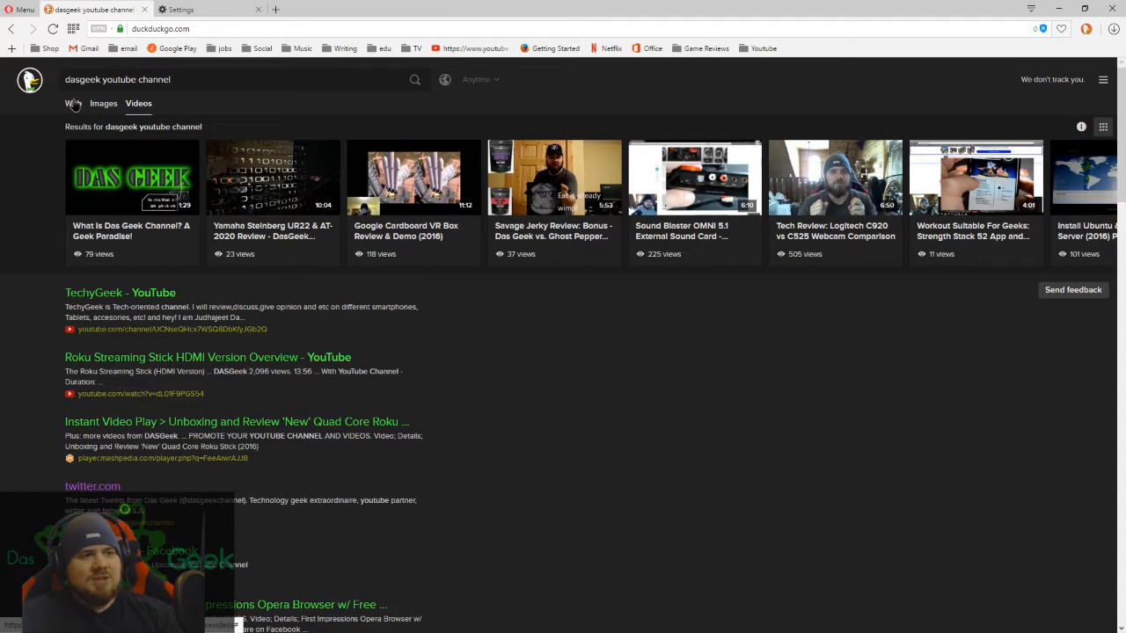
{"action": "left_click", "coordinate": [102, 102]}
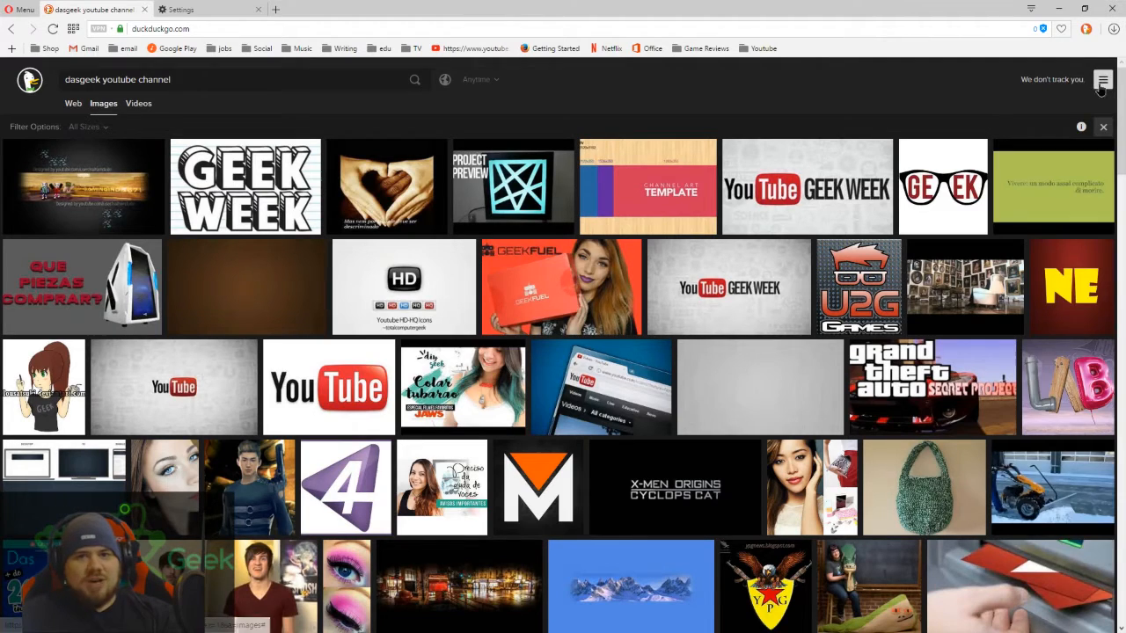
Go to the About DuckDuckGo page from the site menu
{"action": "left_click", "coordinate": [1101, 80]}
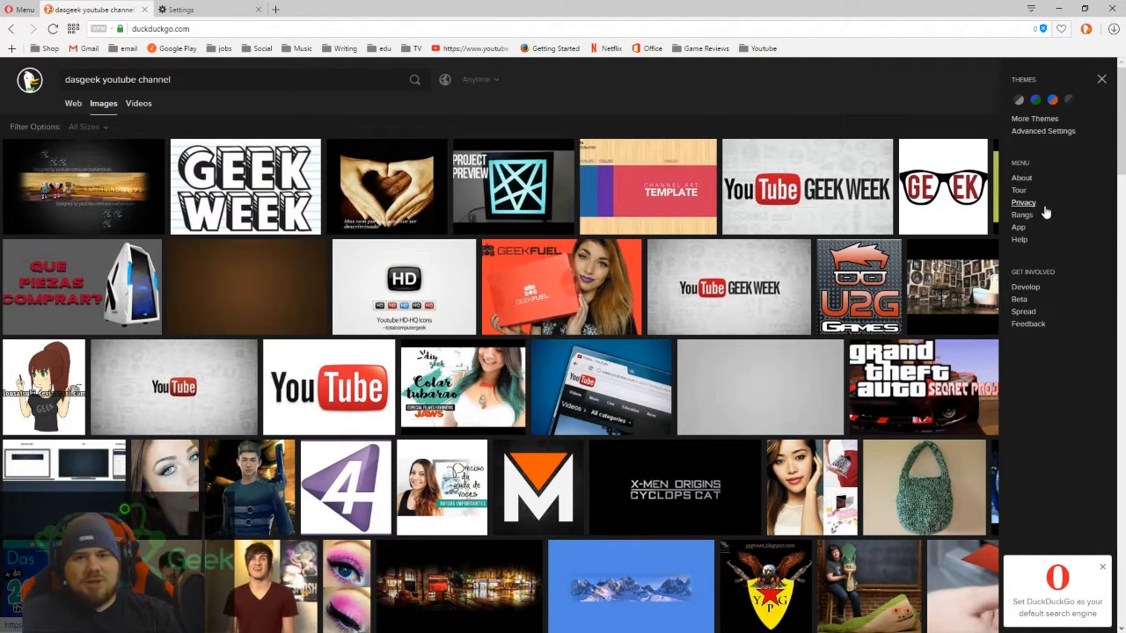
{"action": "left_click", "coordinate": [1020, 177]}
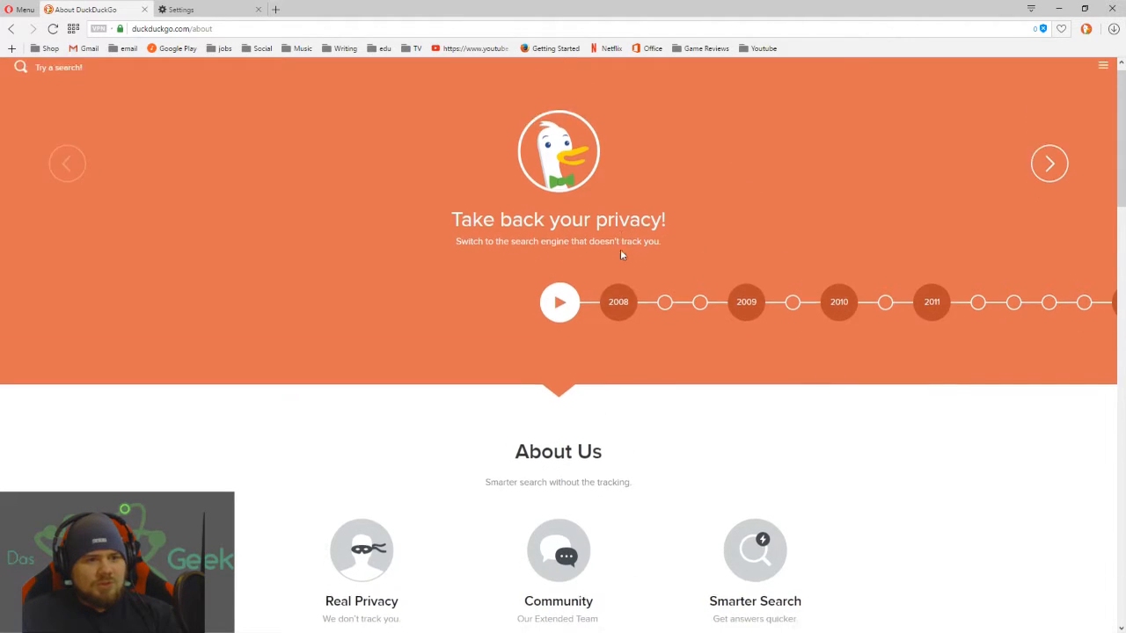
{"action": "scroll", "scroll_direction": "down", "scroll_amount": 3}
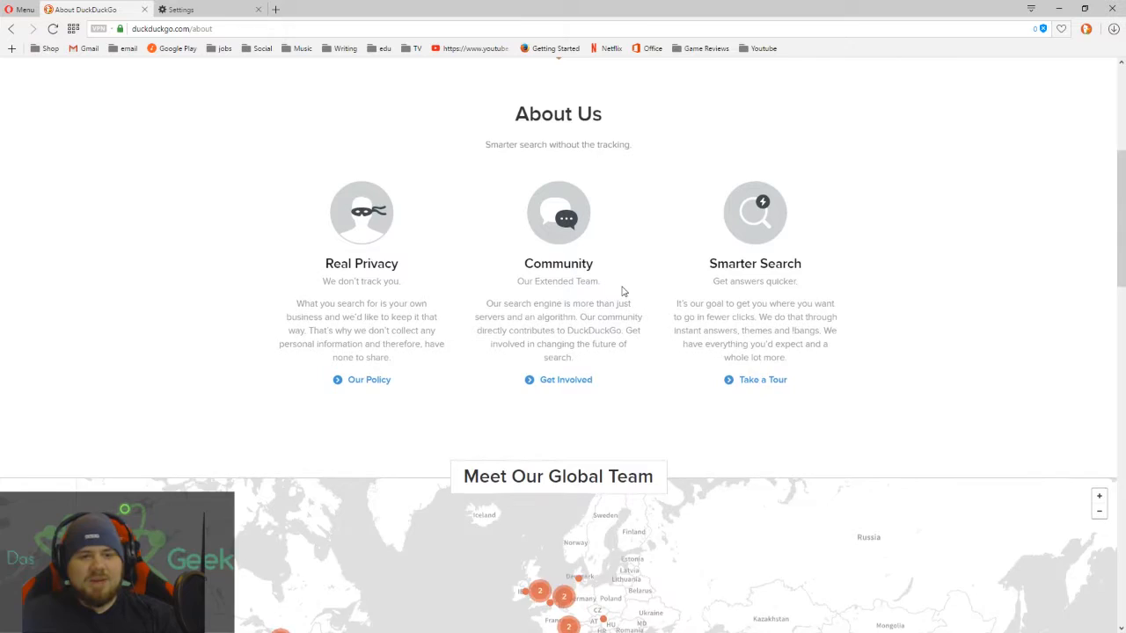
{"action": "scroll", "scroll_direction": "up", "scroll_amount": 3}
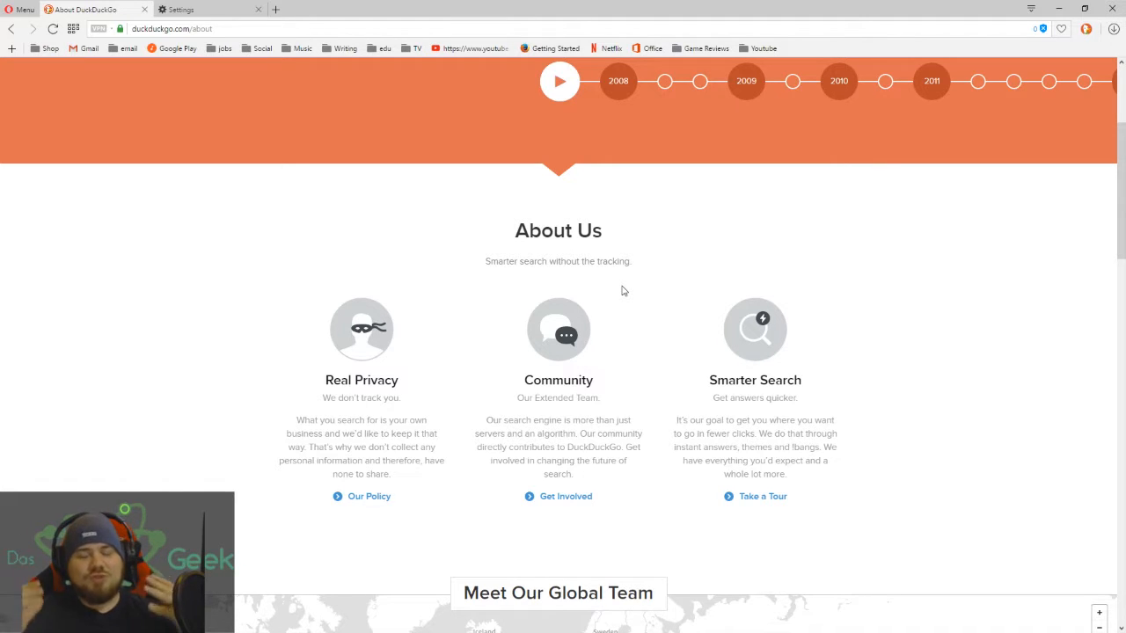
{"action": "scroll", "scroll_direction": "down", "scroll_amount": 3}
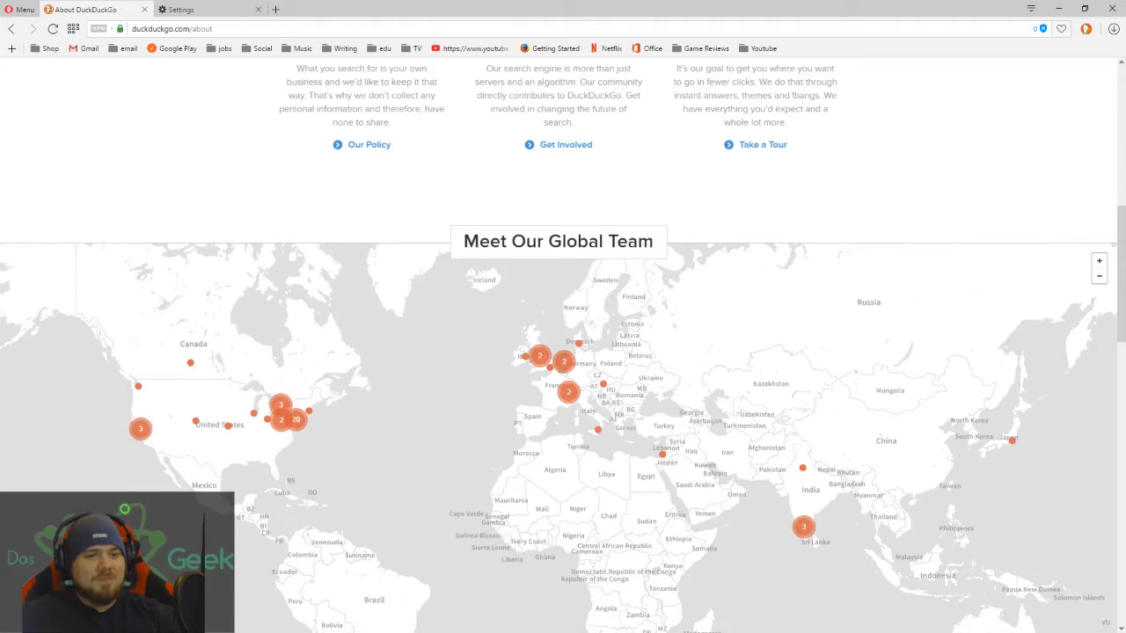
{"action": "scroll", "scroll_direction": "down", "scroll_amount": 3}
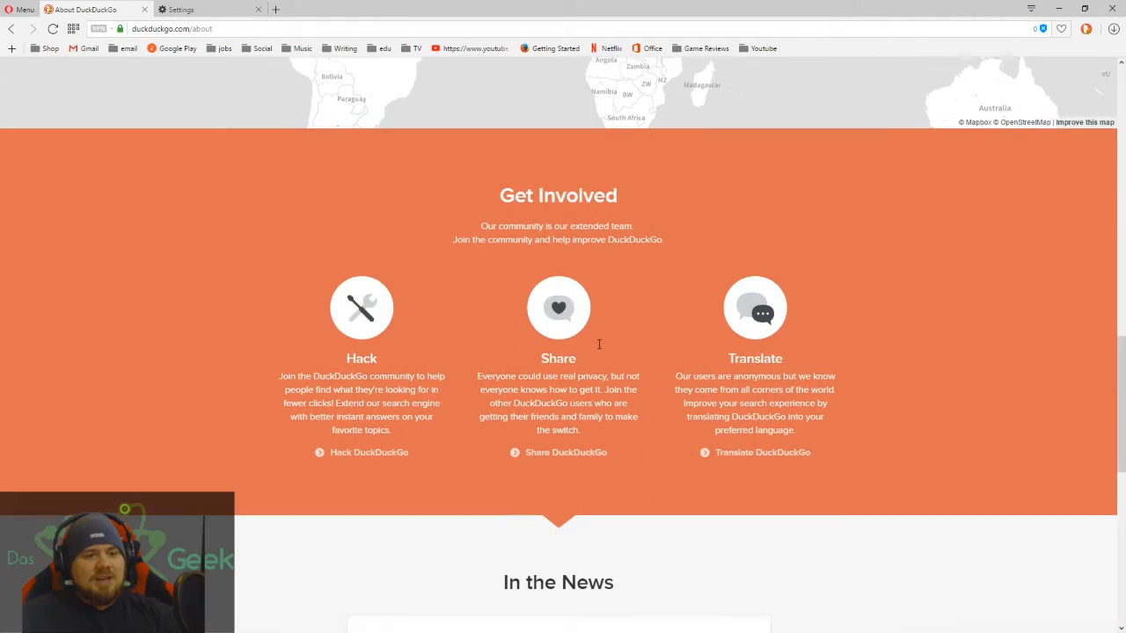
{"action": "scroll", "scroll_direction": "down", "scroll_amount": 3}
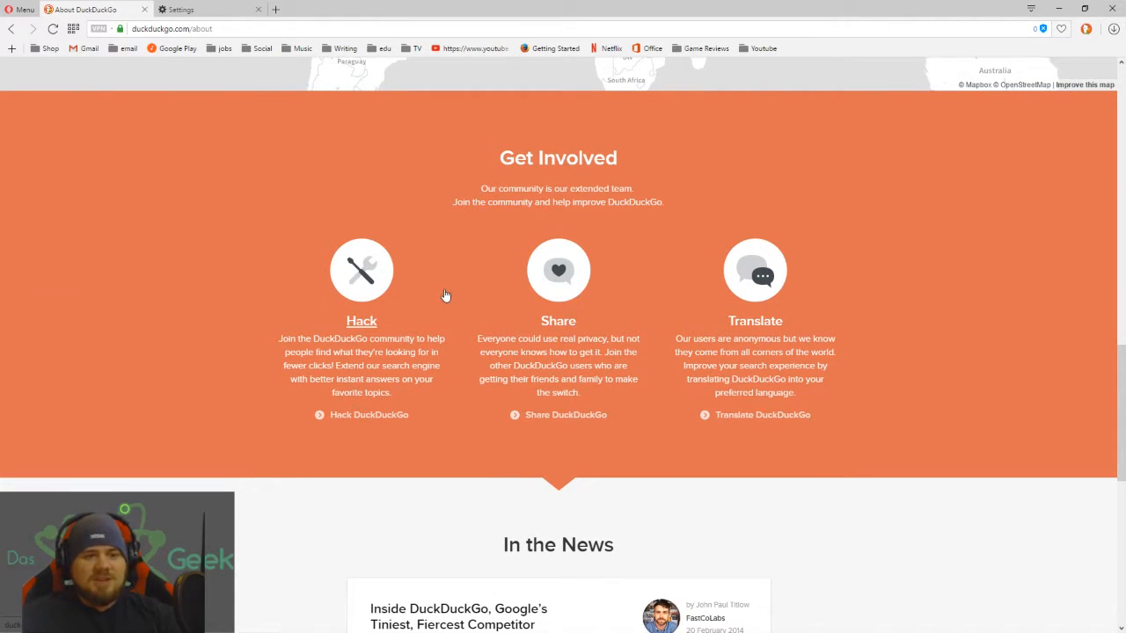
{"action": "mouse_move", "coordinate": [489, 299]}
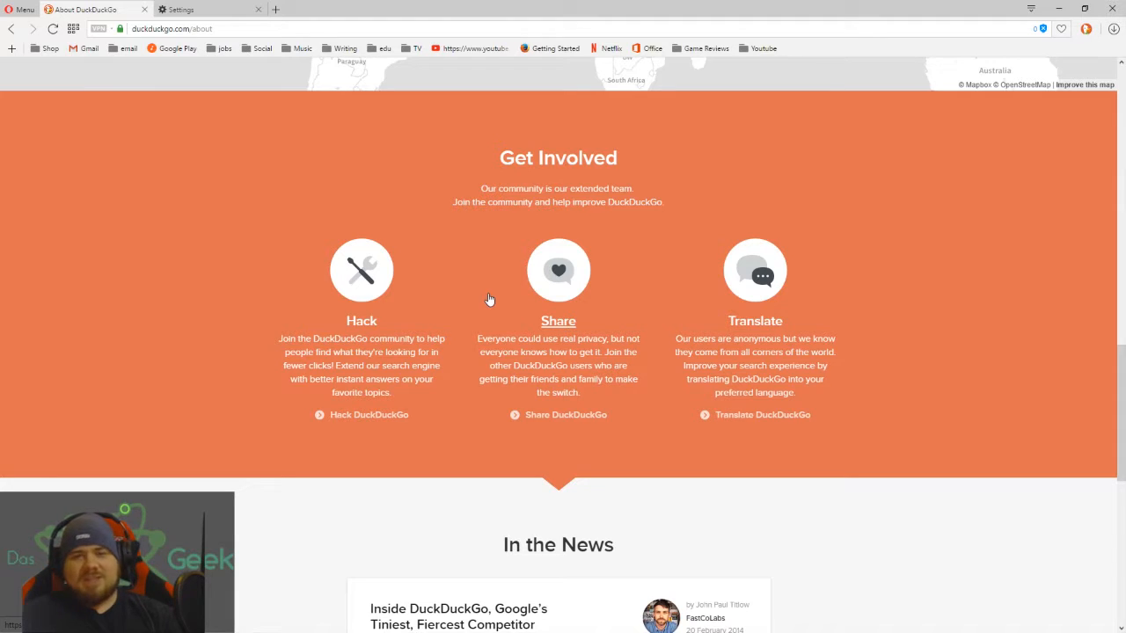
{"action": "mouse_move", "coordinate": [511, 324]}
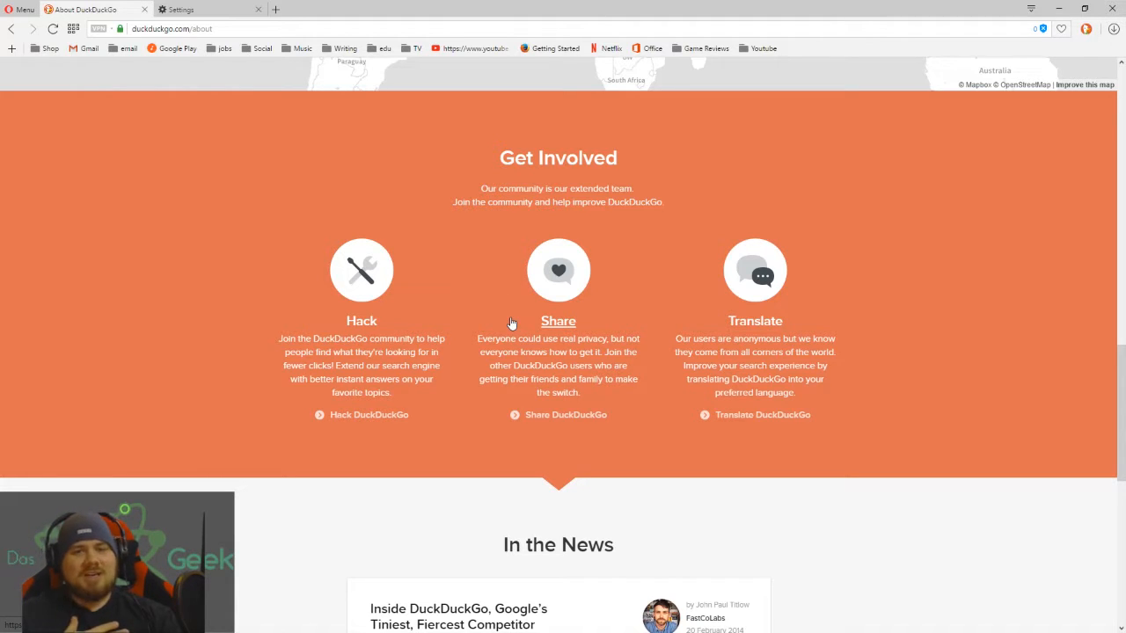
{"action": "mouse_move", "coordinate": [493, 327]}
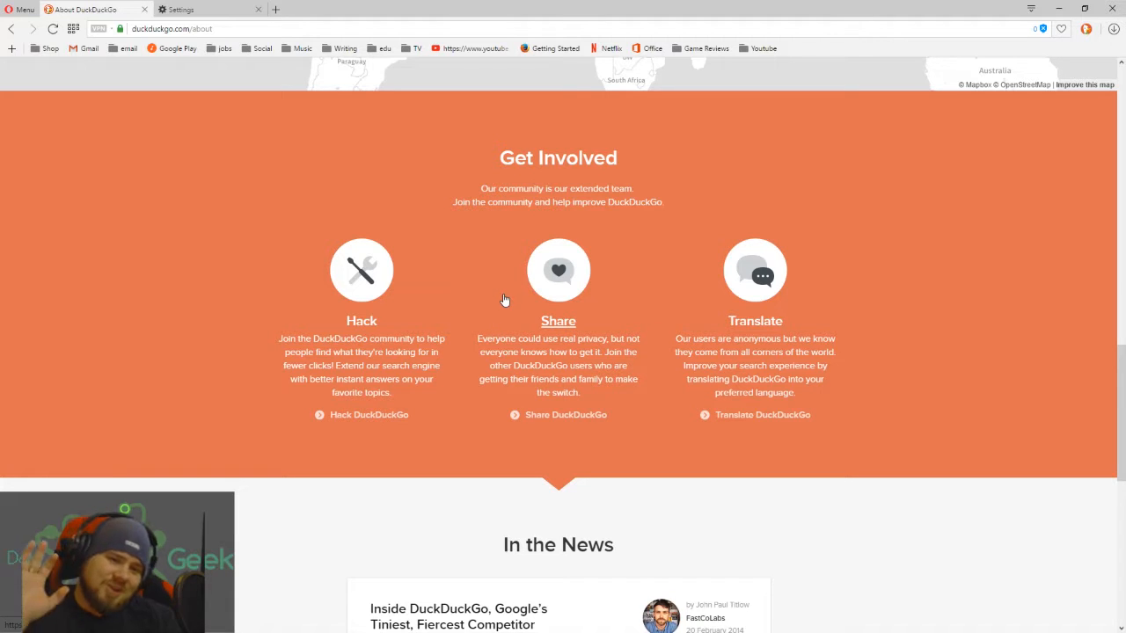
{"action": "mouse_move", "coordinate": [514, 295]}
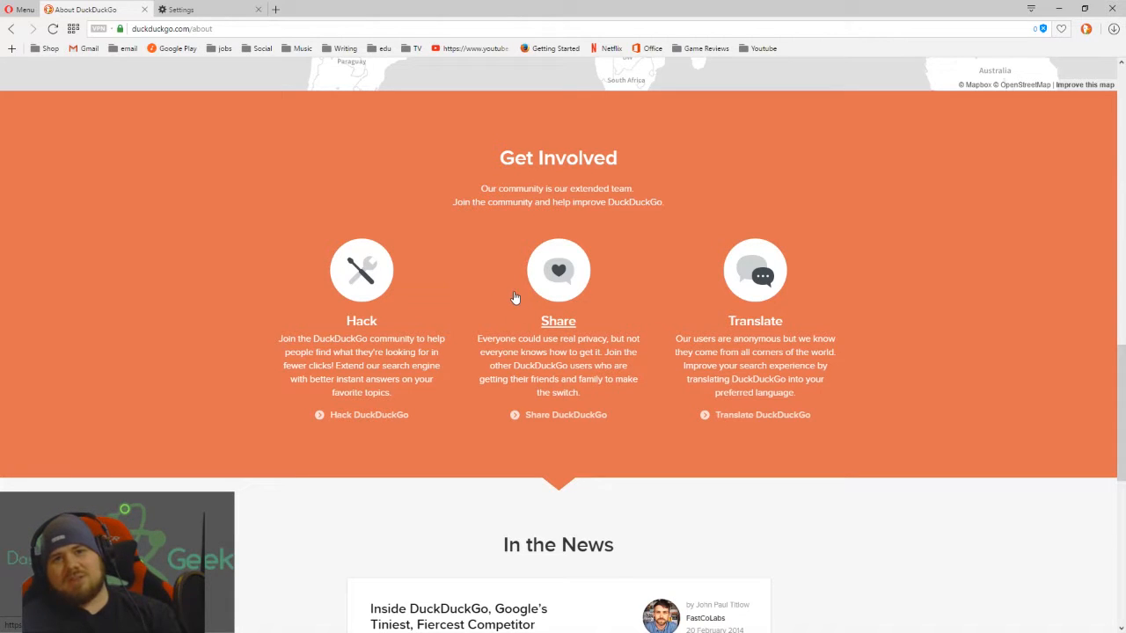
{"action": "mouse_move", "coordinate": [535, 283]}
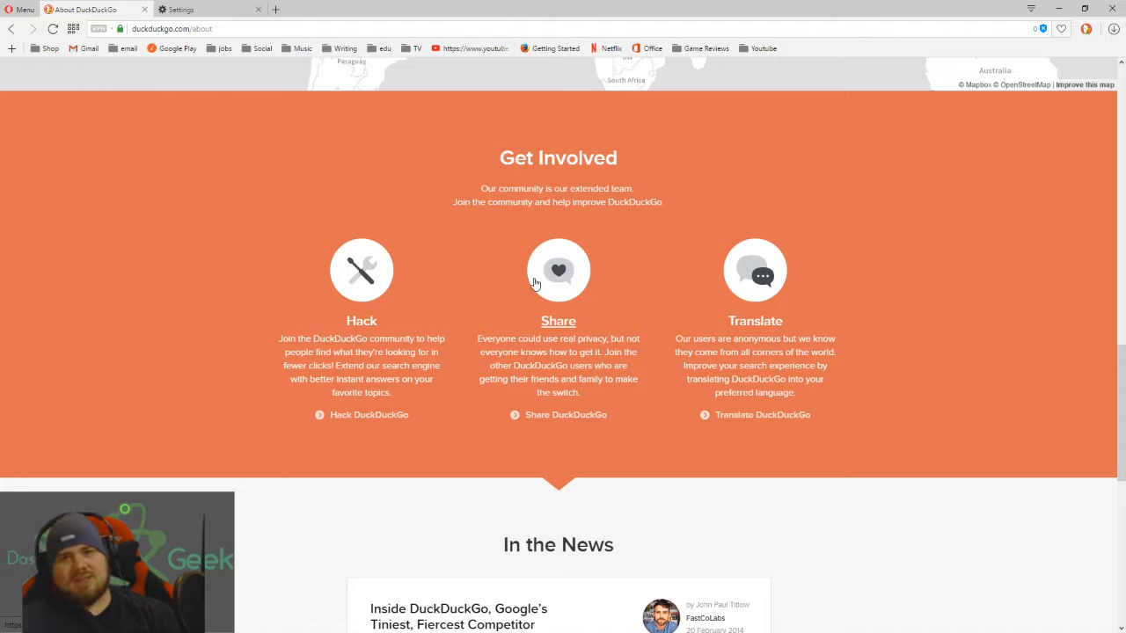
{"action": "mouse_move", "coordinate": [532, 296]}
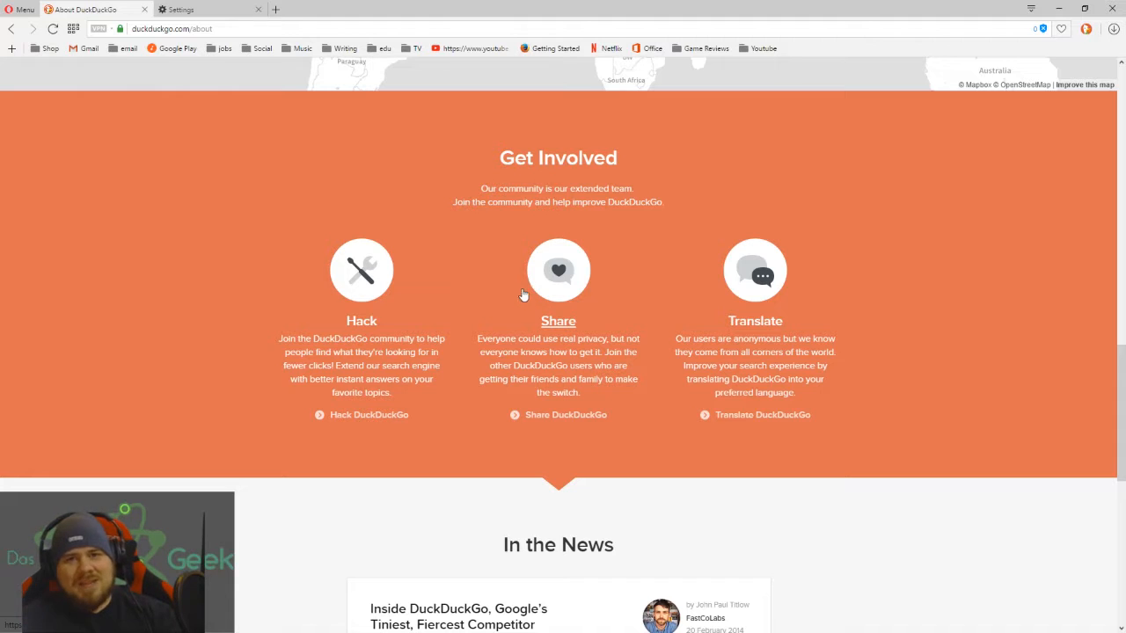
{"action": "mouse_move", "coordinate": [526, 299]}
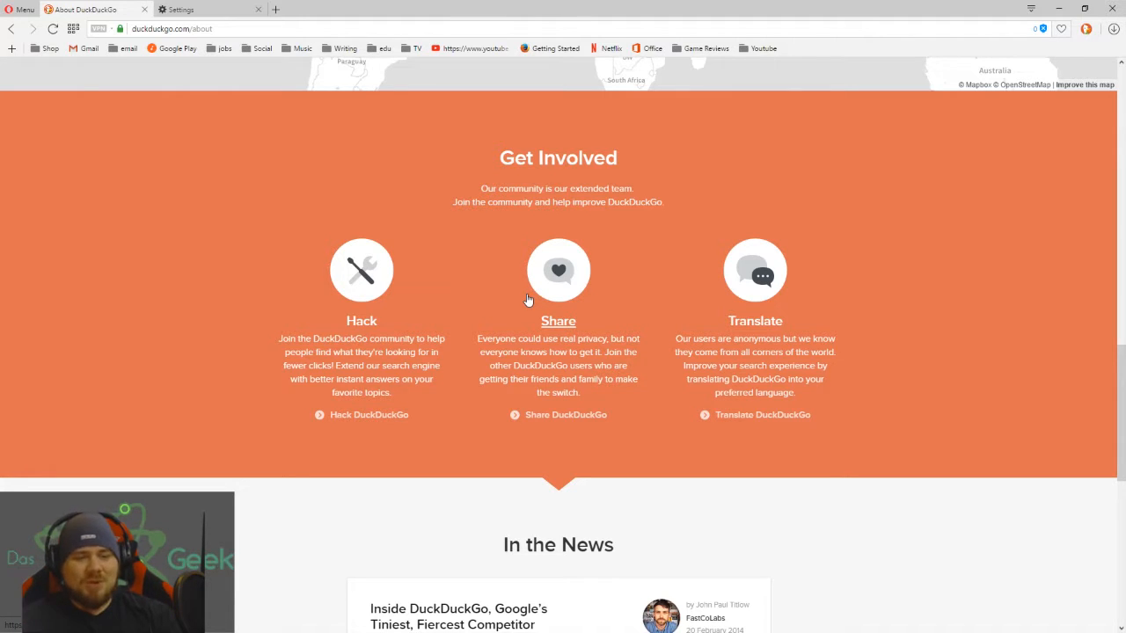
{"action": "scroll", "scroll_direction": "down", "scroll_amount": 3}
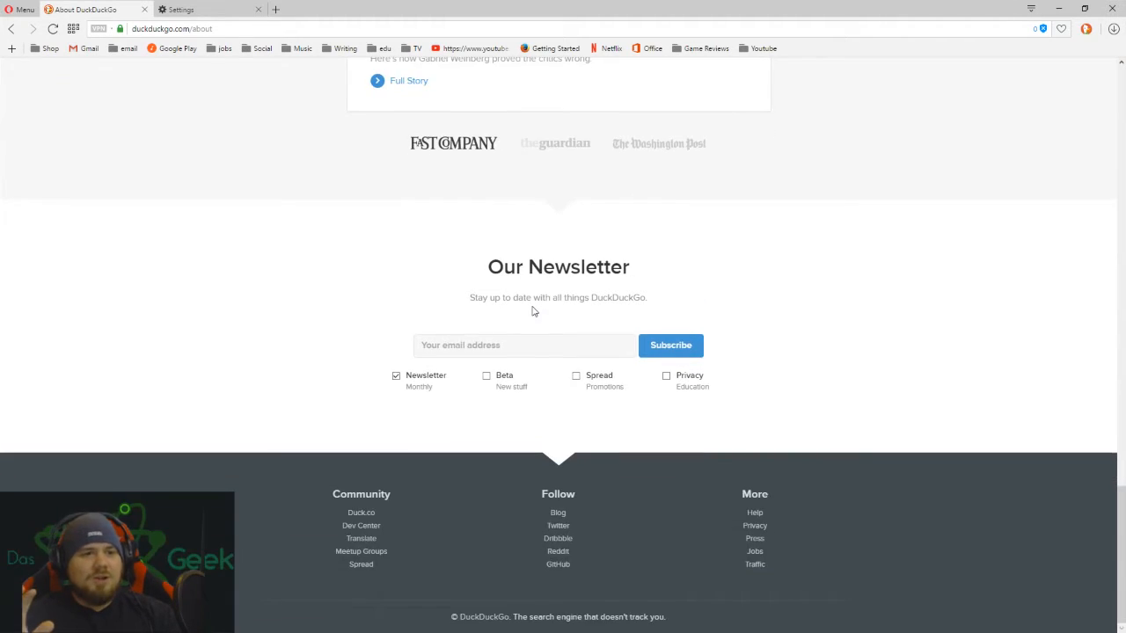
{"action": "scroll", "scroll_direction": "up", "scroll_amount": 3}
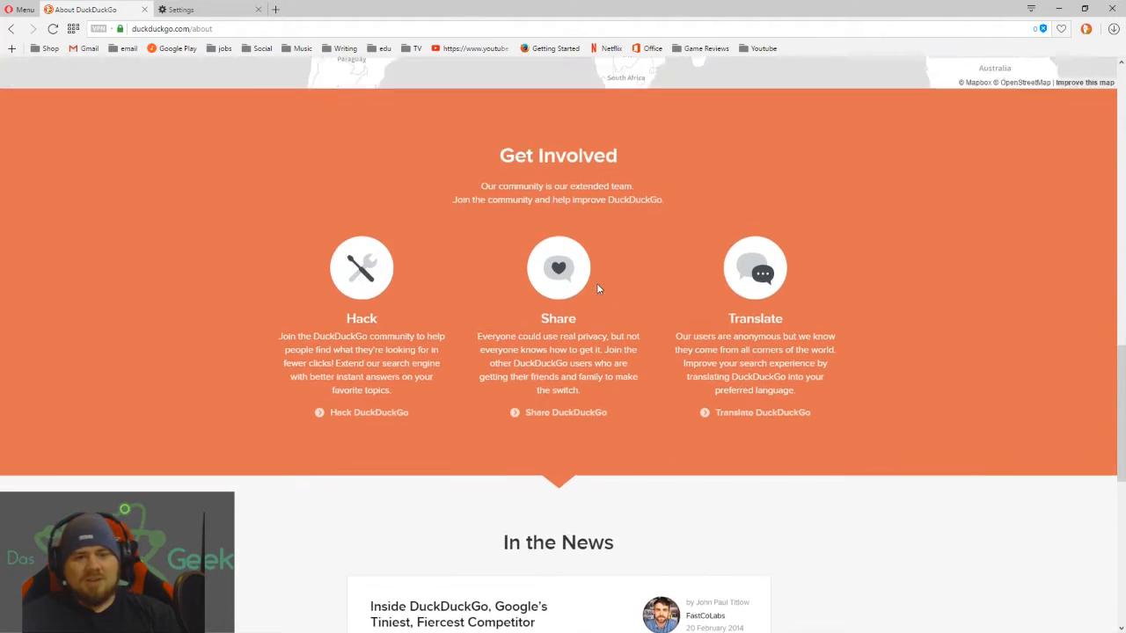
{"action": "scroll", "scroll_direction": "up", "scroll_amount": 3}
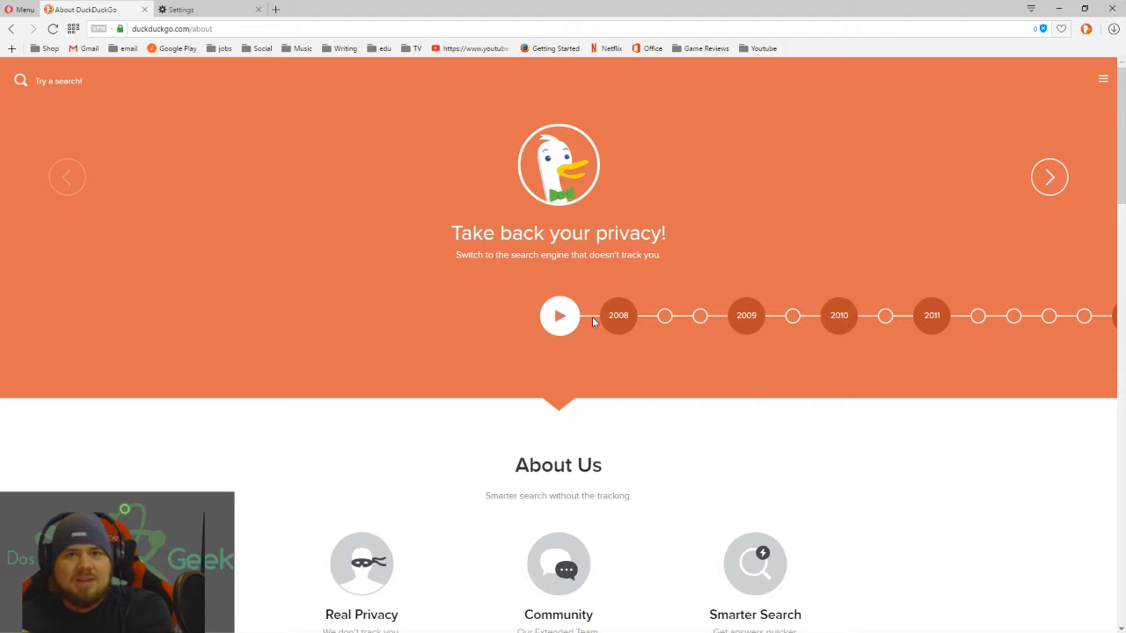
{"action": "left_click", "coordinate": [559, 315]}
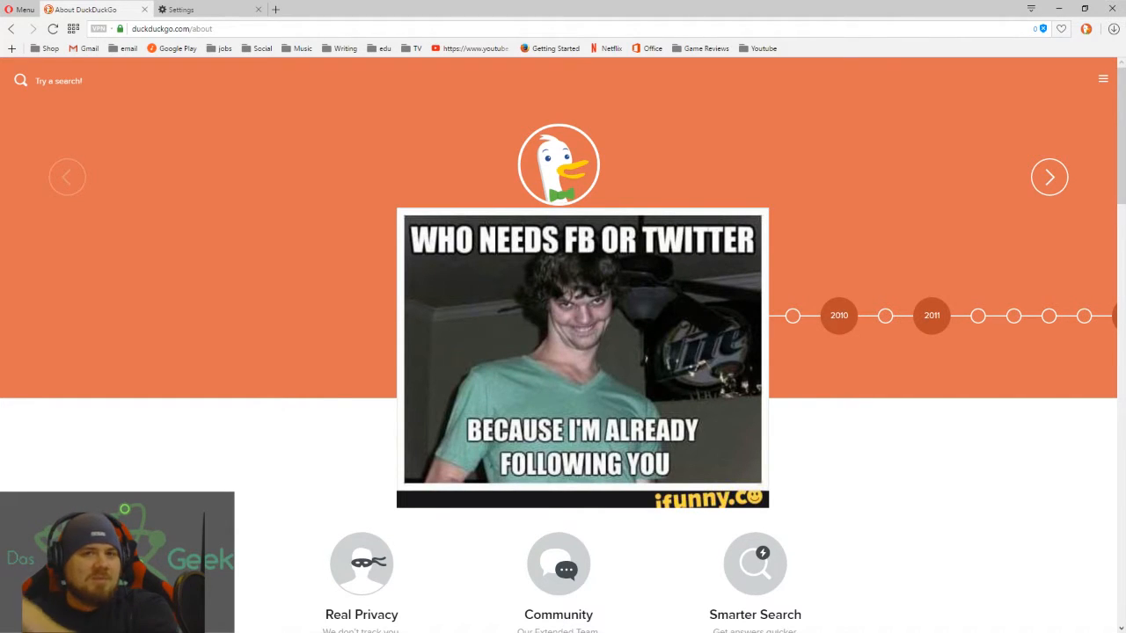
{"action": "left_click", "coordinate": [1048, 176]}
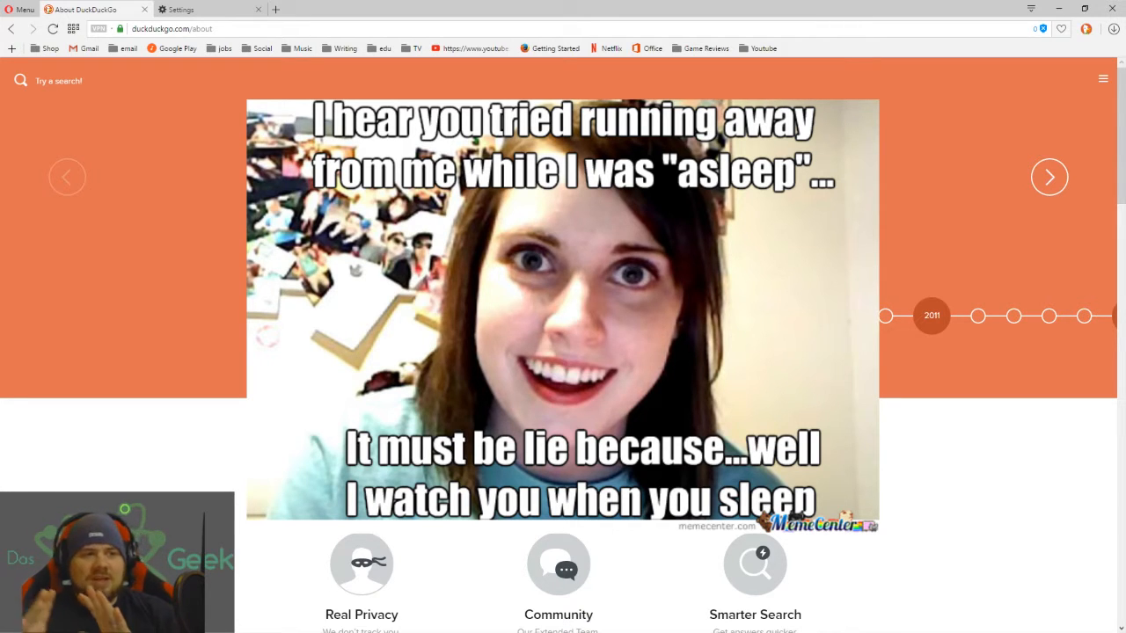
{"action": "left_click", "coordinate": [1048, 176]}
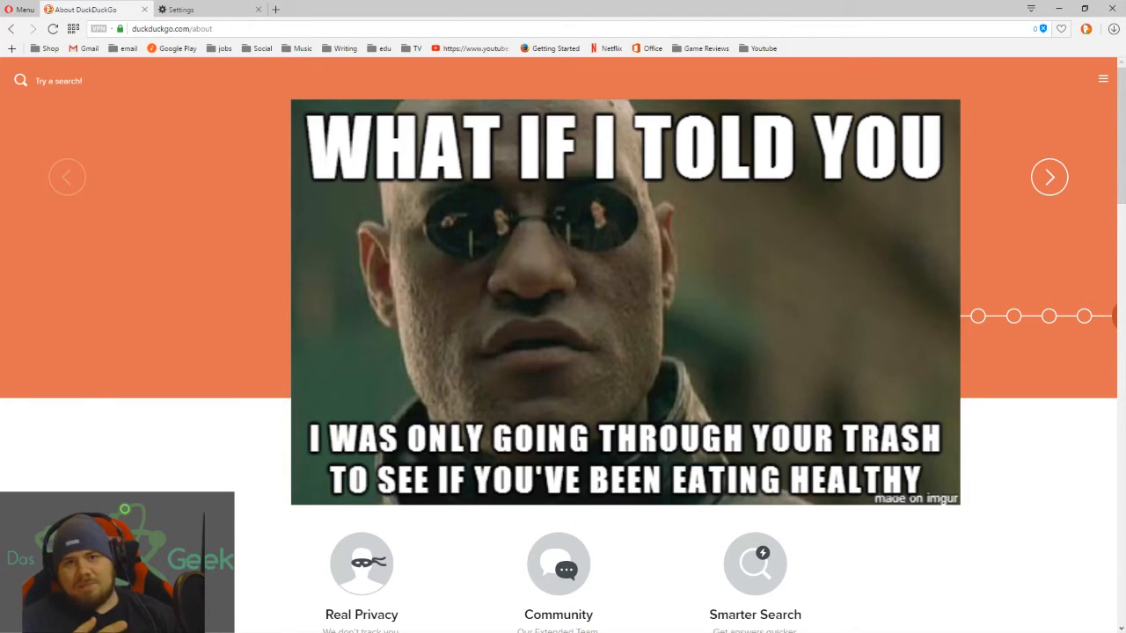